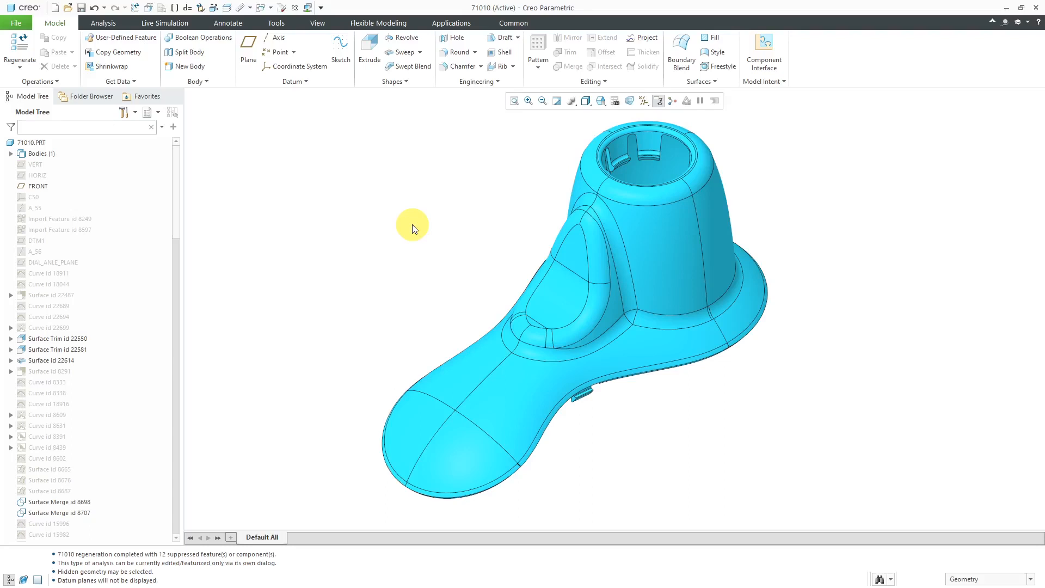
Step: Orbit the shower head and switch to the Analysis ribbon with the geometry tools
left_click_drag(412, 227, 420, 171)
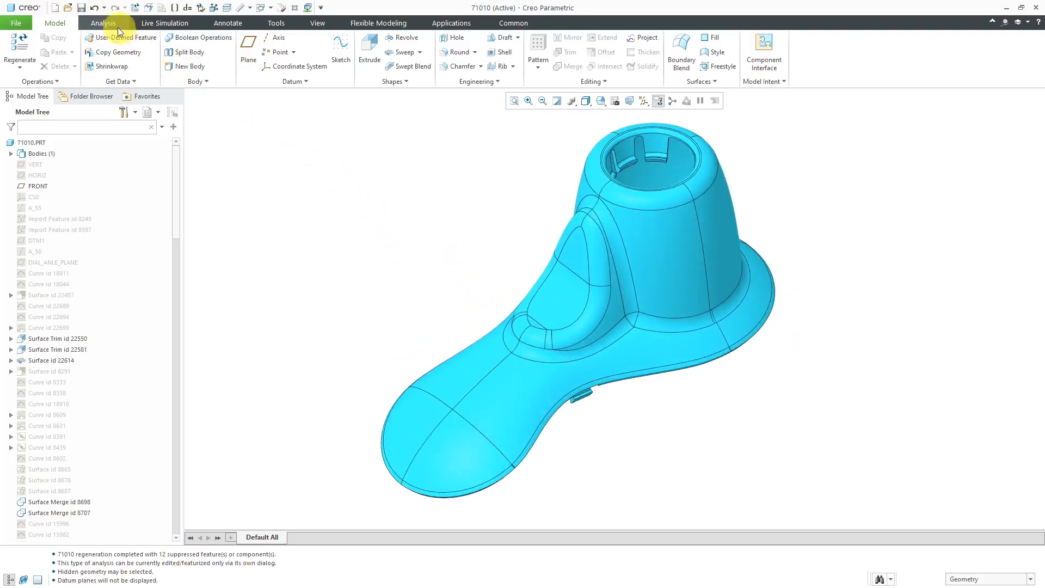
left_click(104, 23)
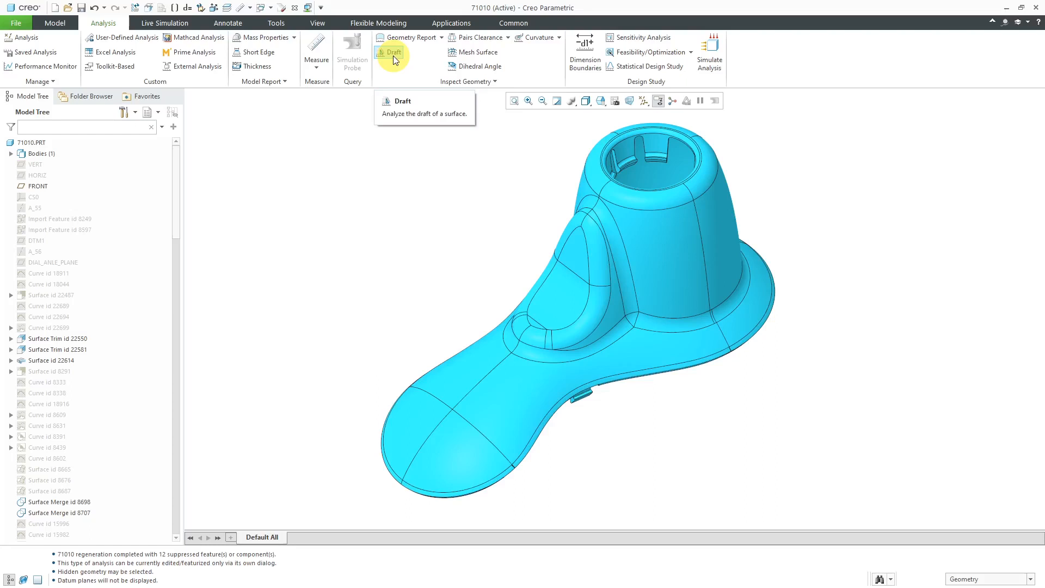
Step: Set up a Draft analysis on Solid Geometry with Plane Display on and the Direction collector active
left_click(392, 53)
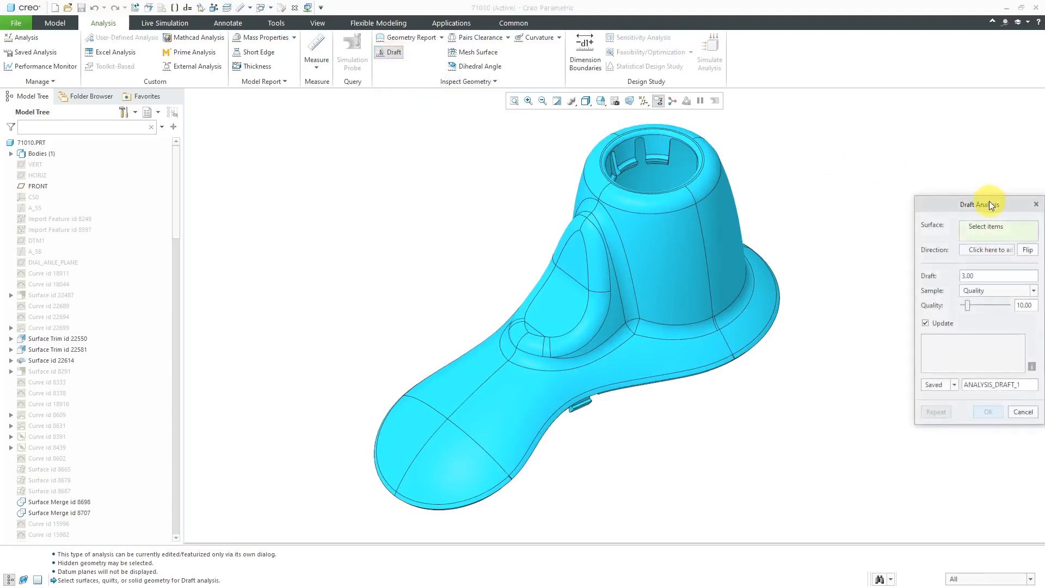
left_click_drag(979, 204, 374, 112)
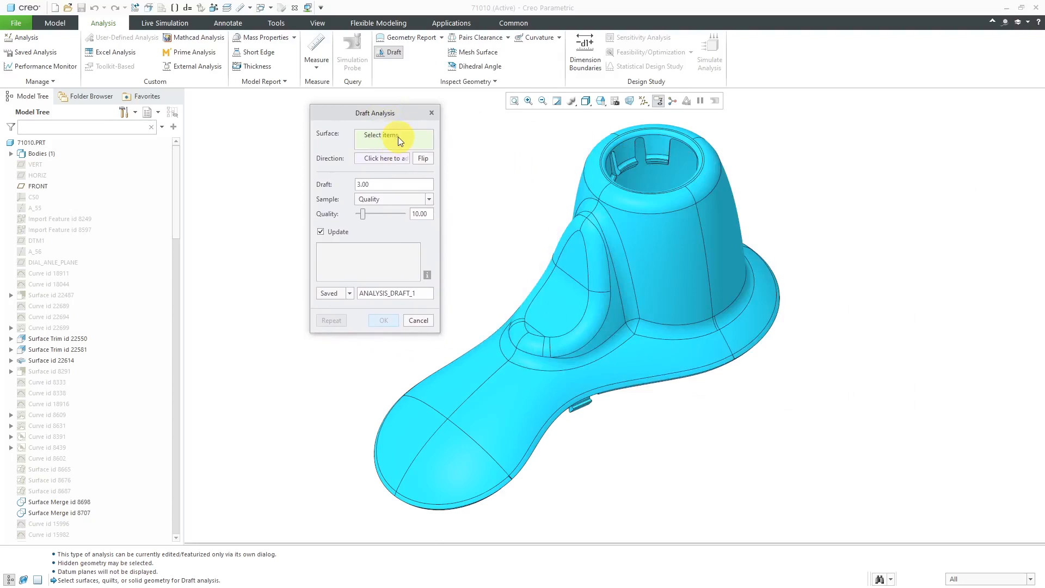
left_click(664, 257)
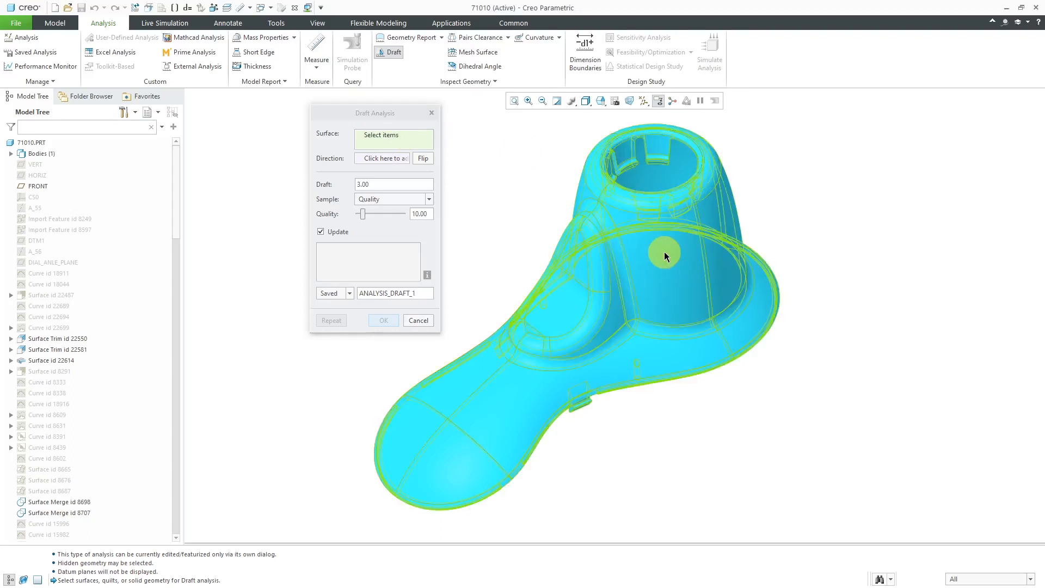
mouse_move(664, 257)
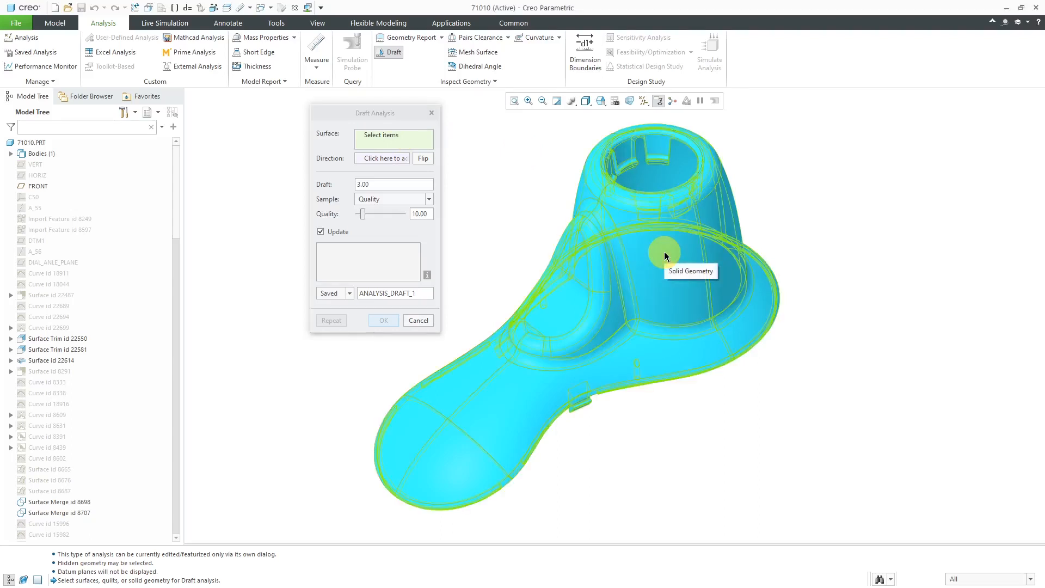
left_click(664, 255)
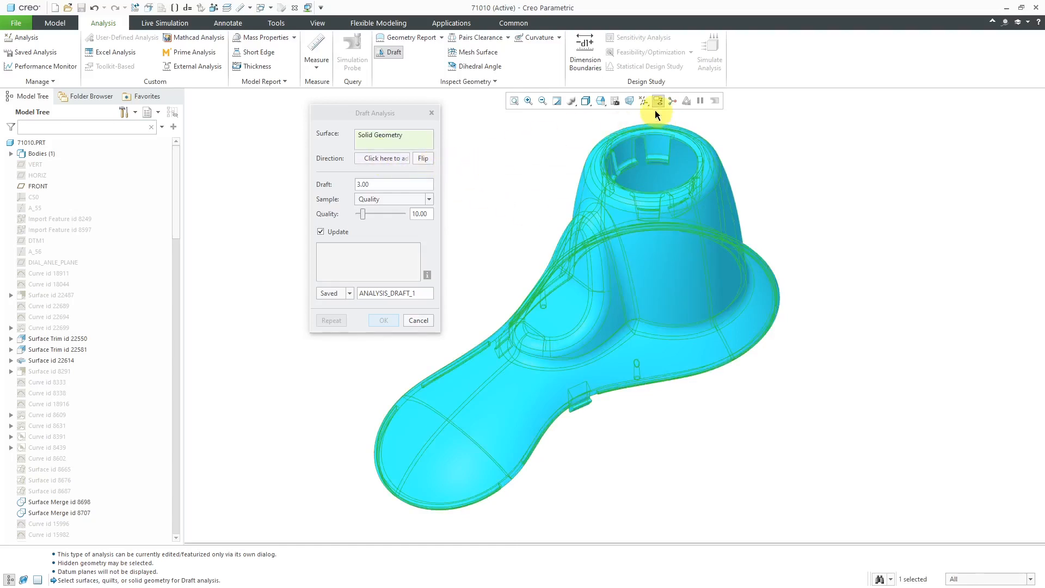
left_click(644, 100)
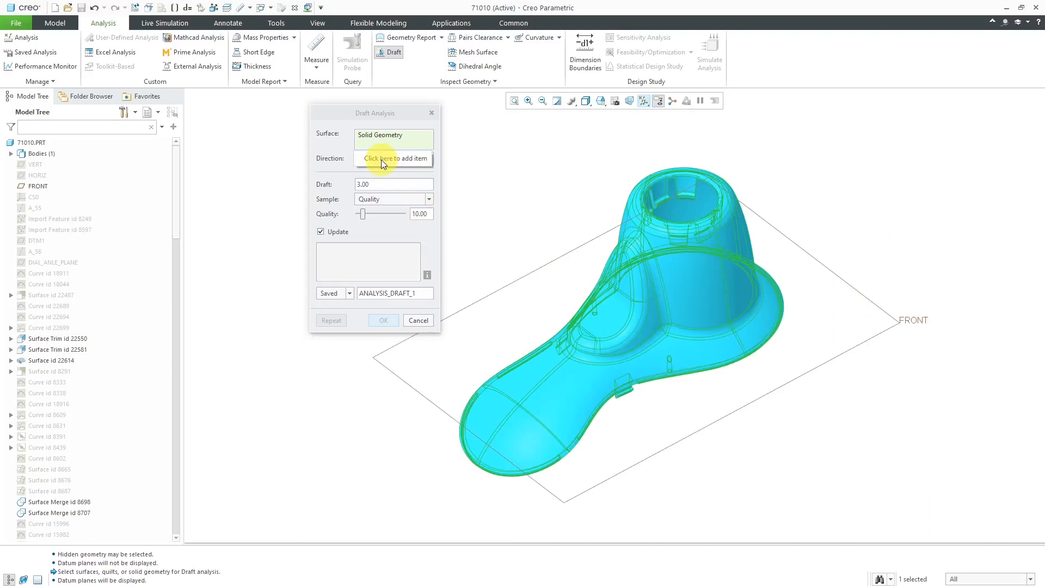
left_click(393, 158)
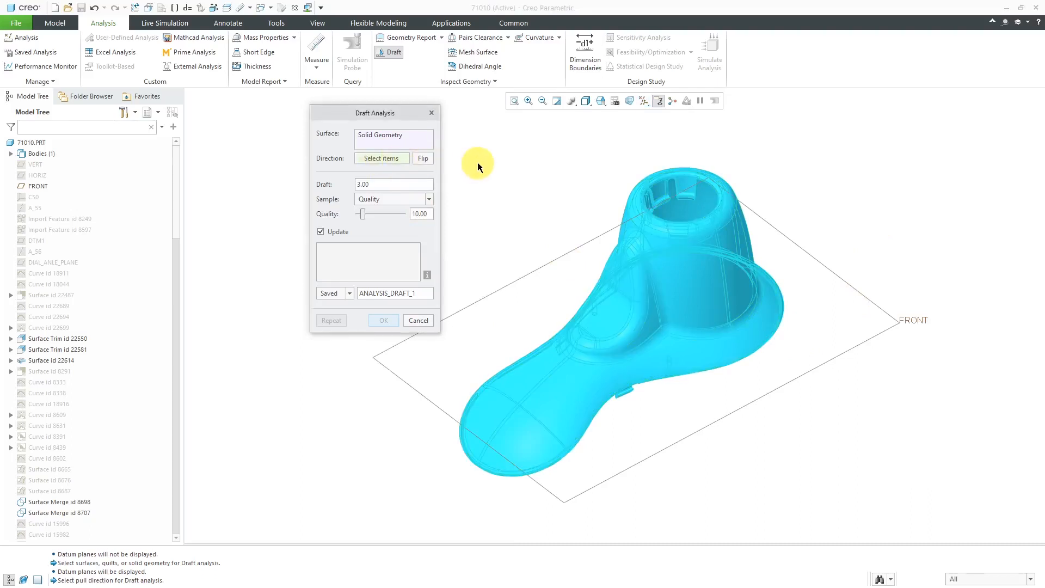
Step: Query-select the FRONT datum plane as the pull direction, producing the draft colour map
right_click(477, 162)
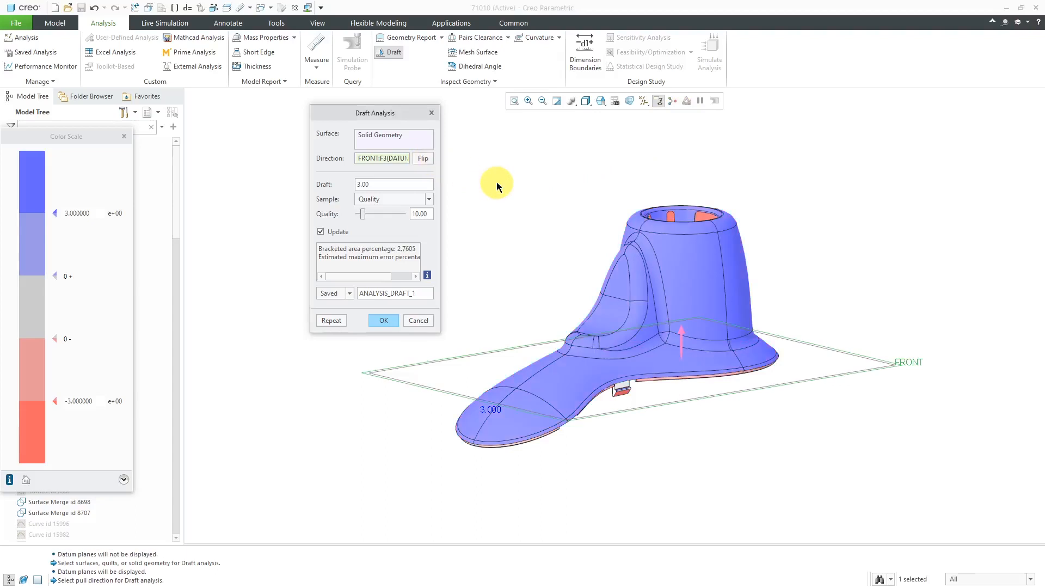
mouse_move(504, 211)
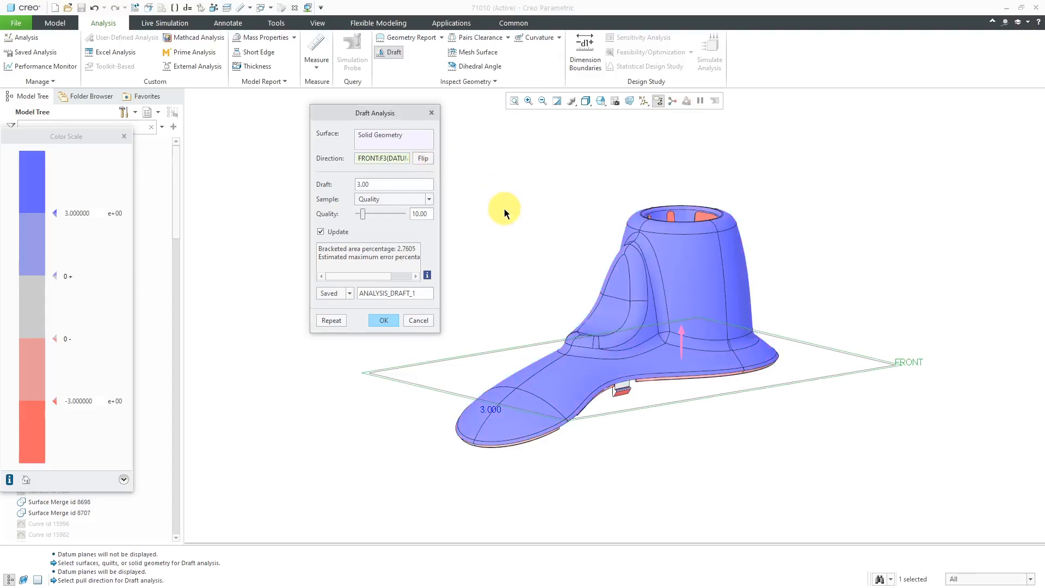
mouse_move(532, 238)
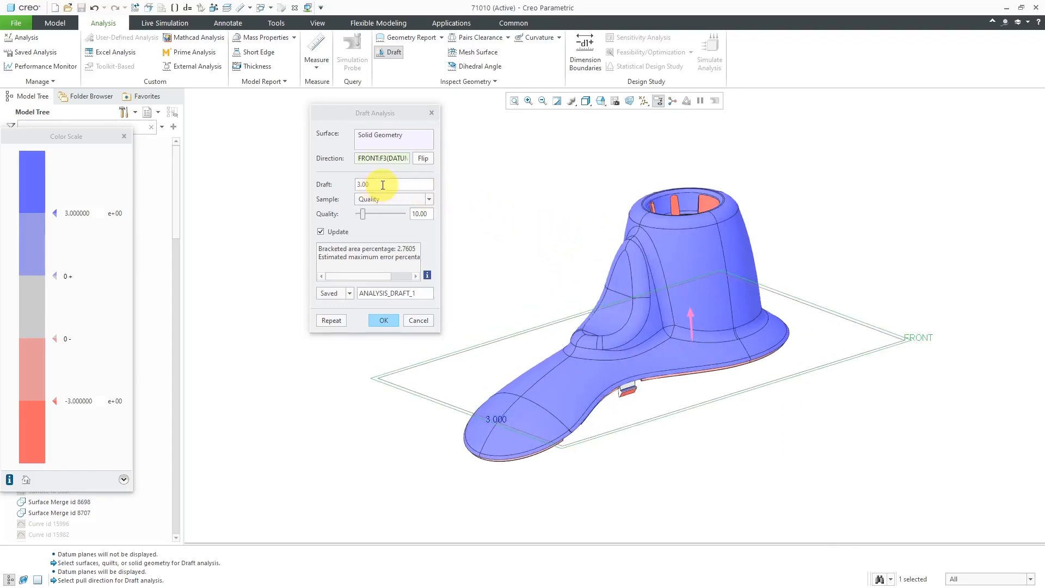
mouse_move(382, 185)
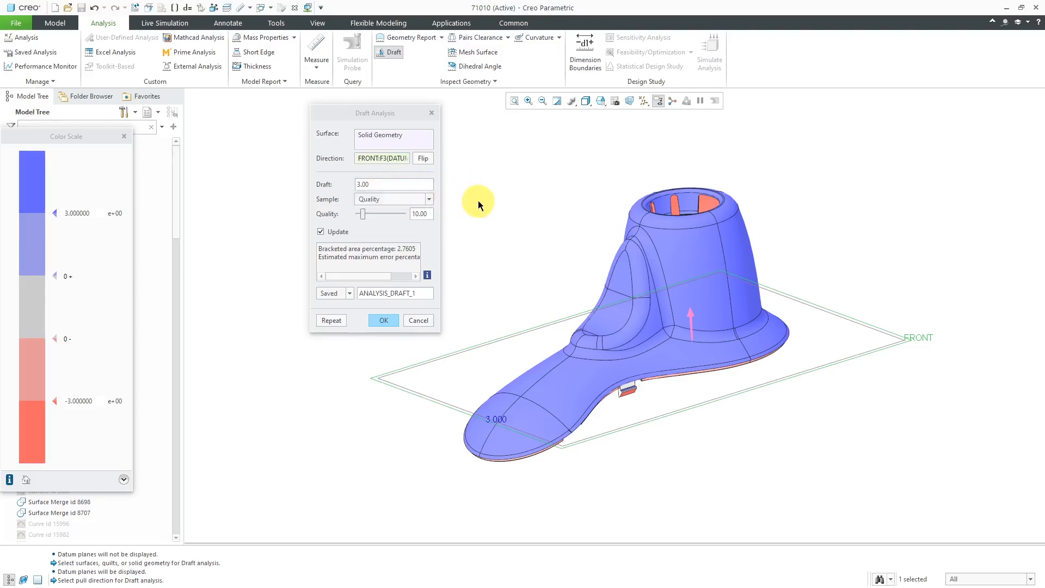
mouse_move(346, 224)
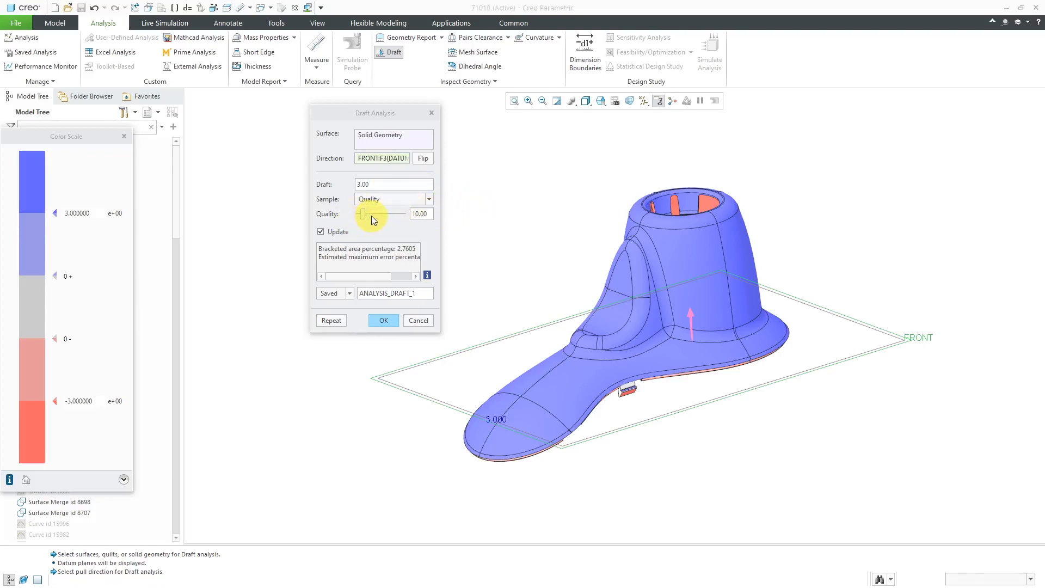
Step: Slide the analysis Quality from 10 up to 53
left_click_drag(361, 213, 379, 214)
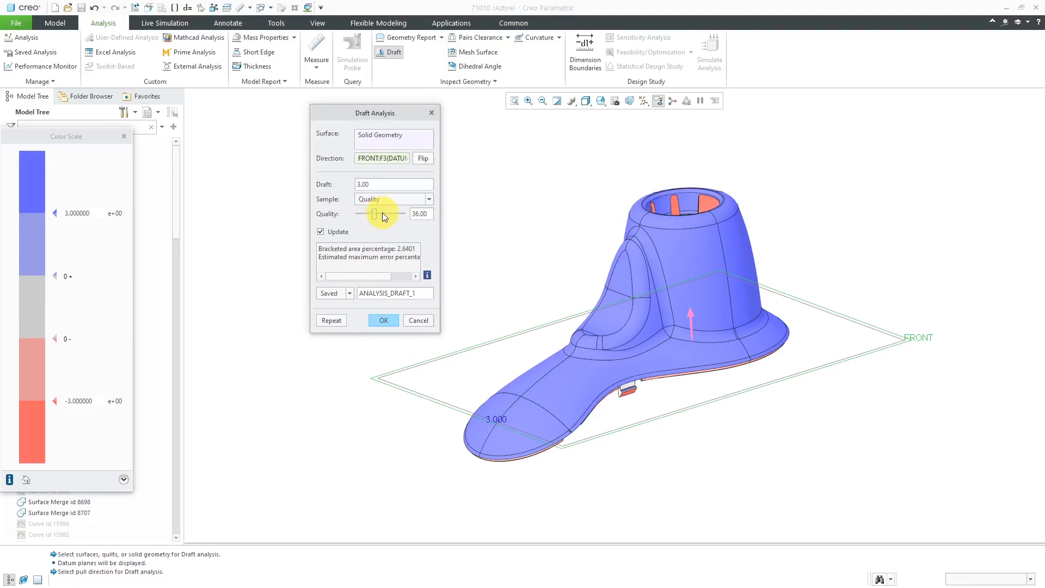
left_click_drag(375, 213, 390, 213)
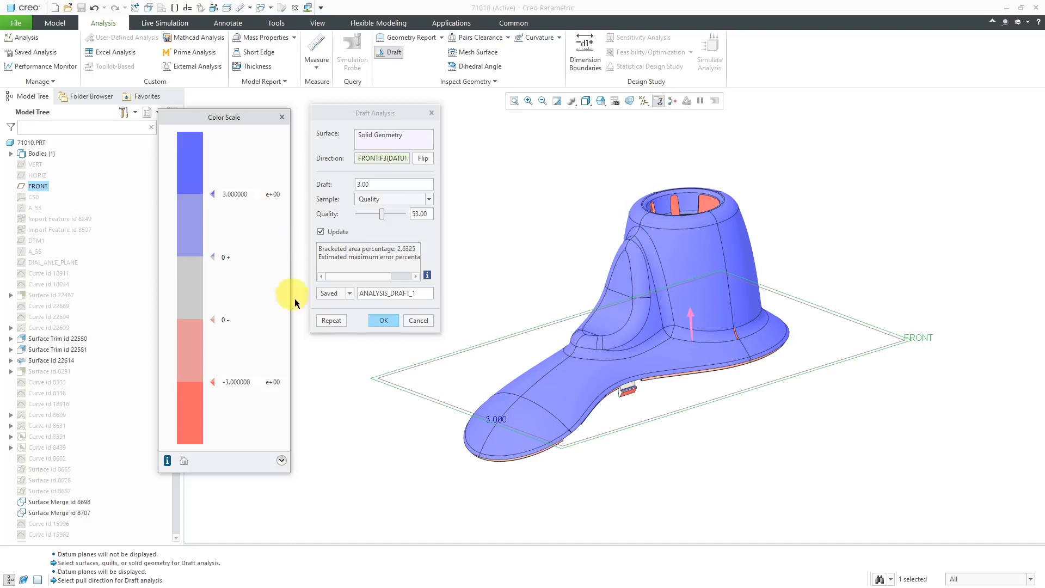
mouse_move(225, 335)
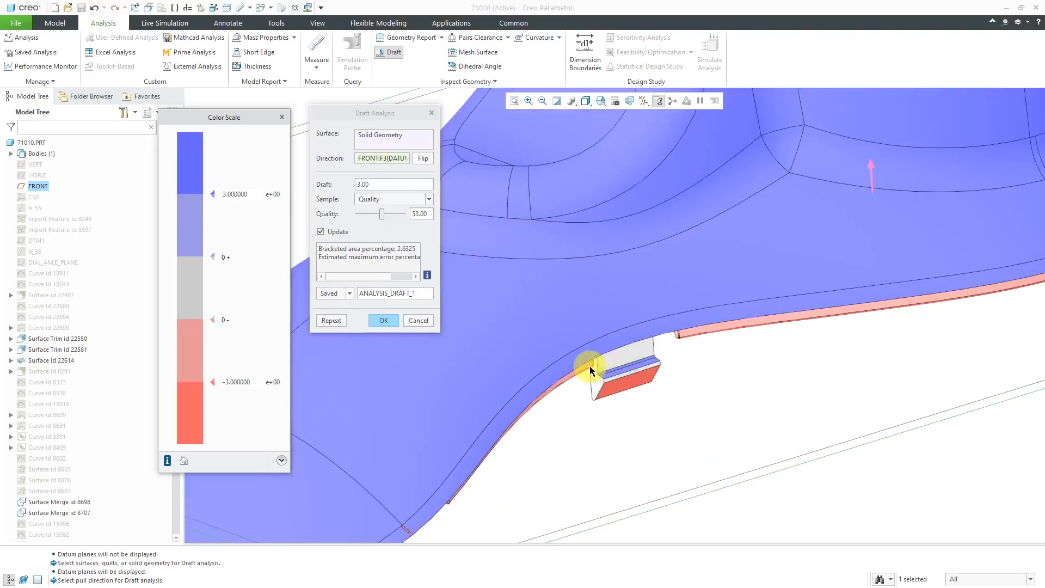
mouse_move(705, 387)
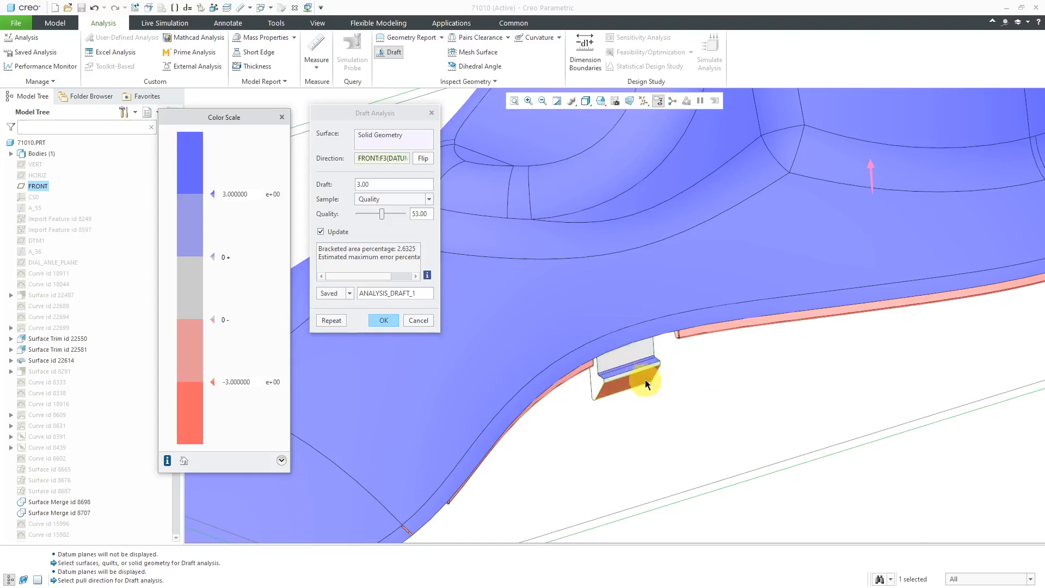
mouse_move(661, 407)
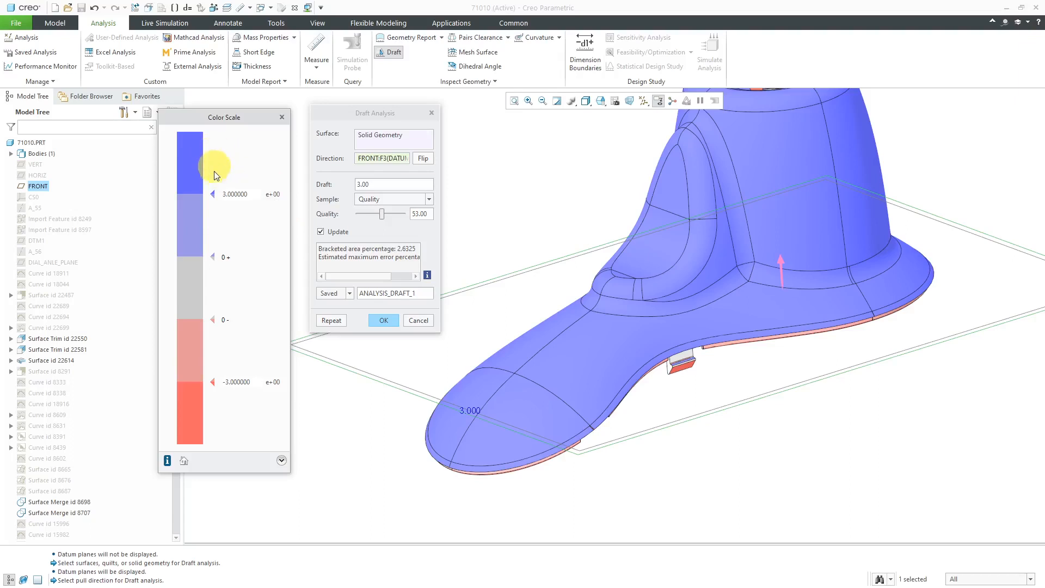
mouse_move(207, 160)
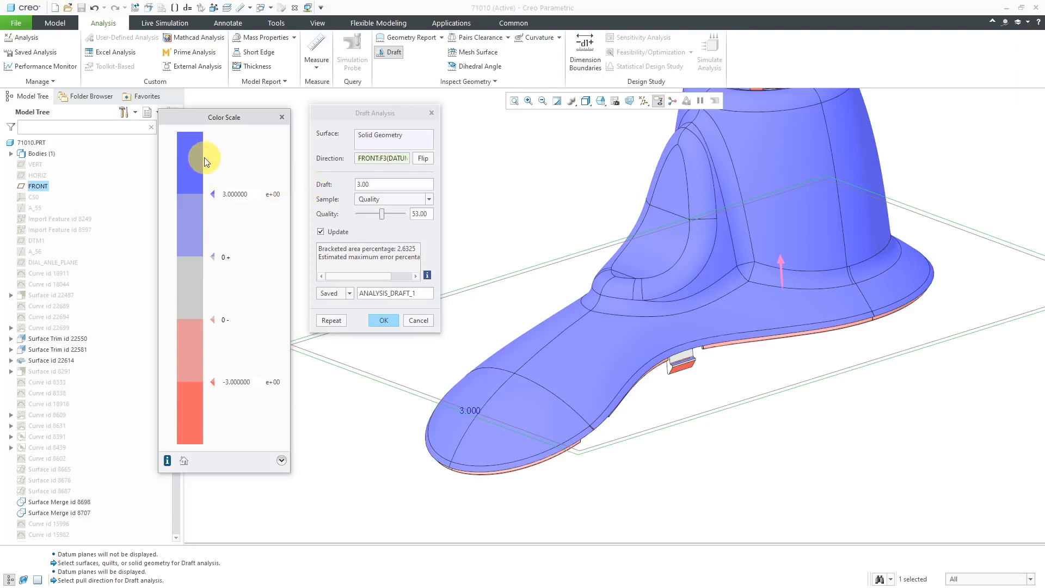
mouse_move(197, 219)
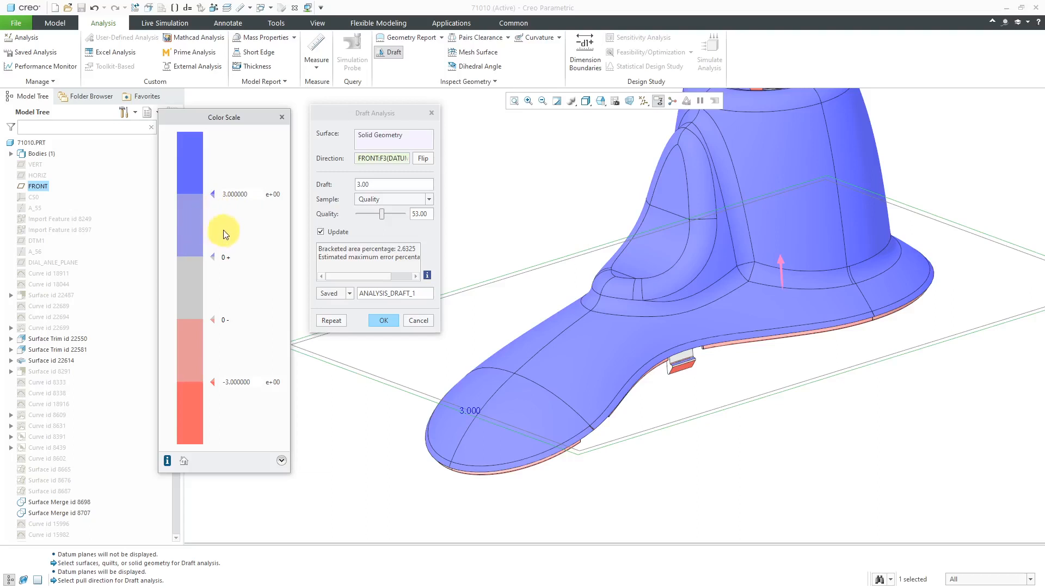
mouse_move(706, 387)
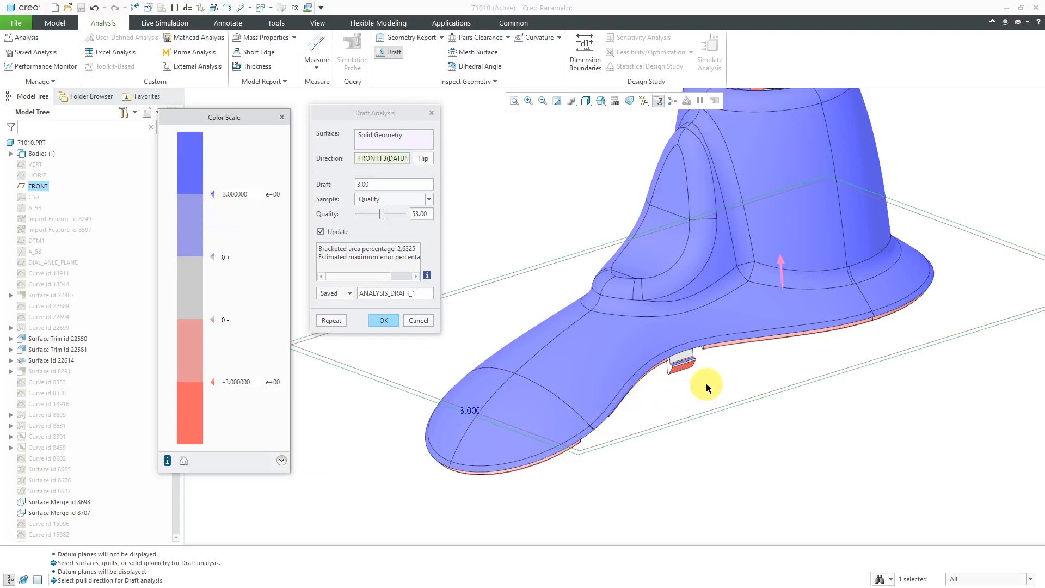
mouse_move(706, 390)
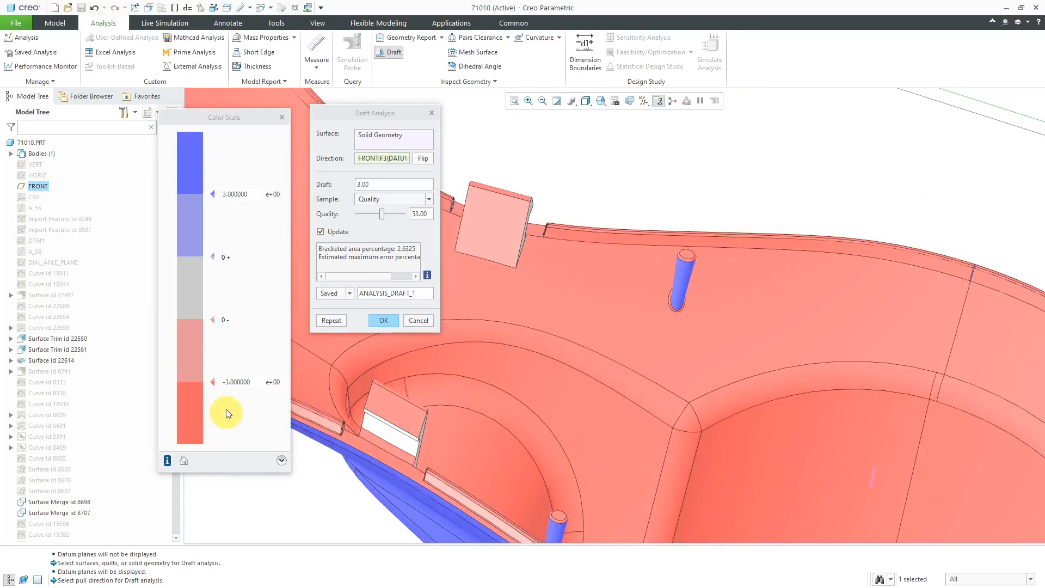
mouse_move(210, 420)
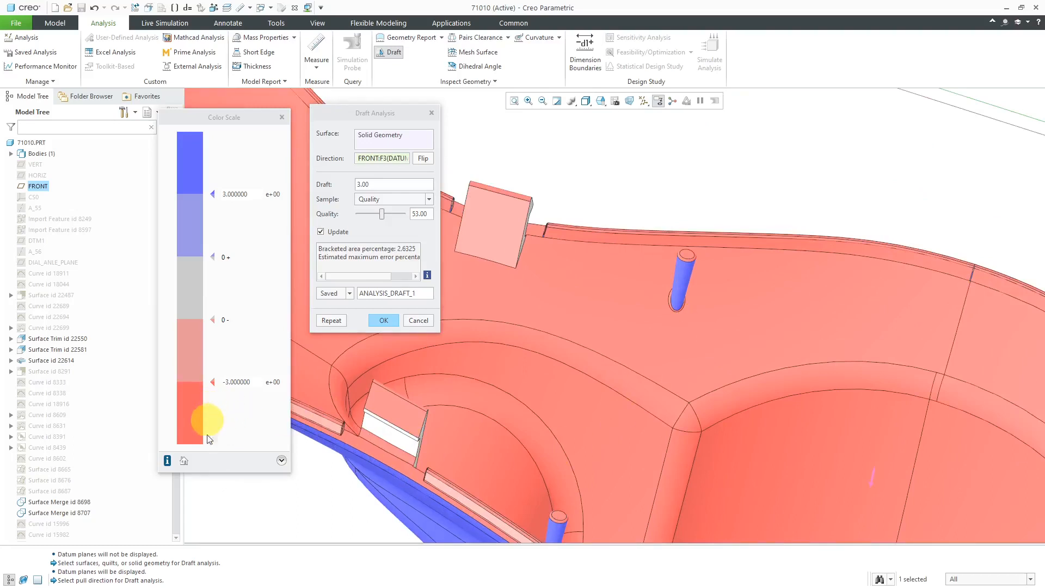
mouse_move(206, 423)
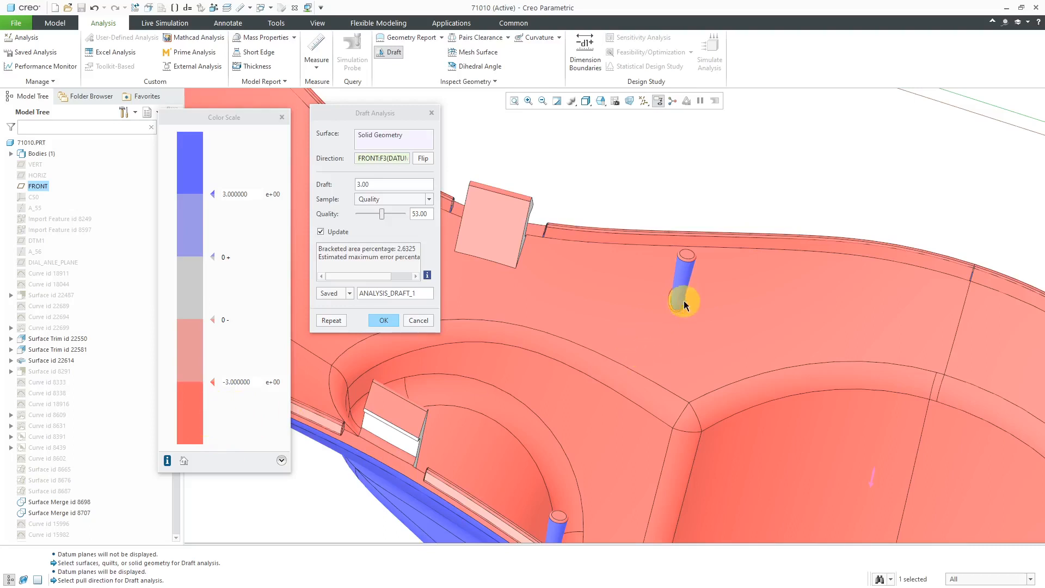
mouse_move(732, 205)
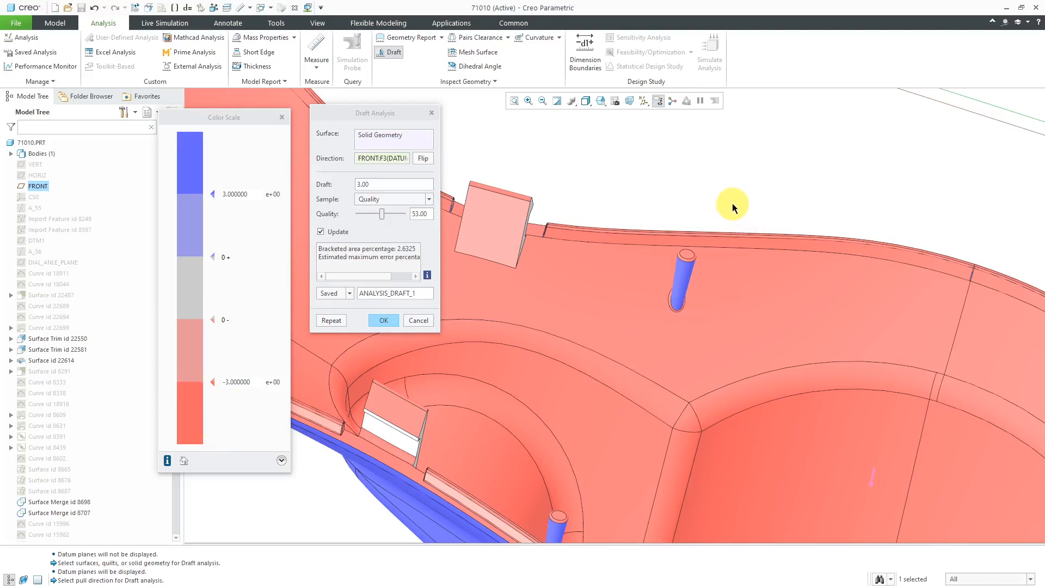
mouse_move(697, 166)
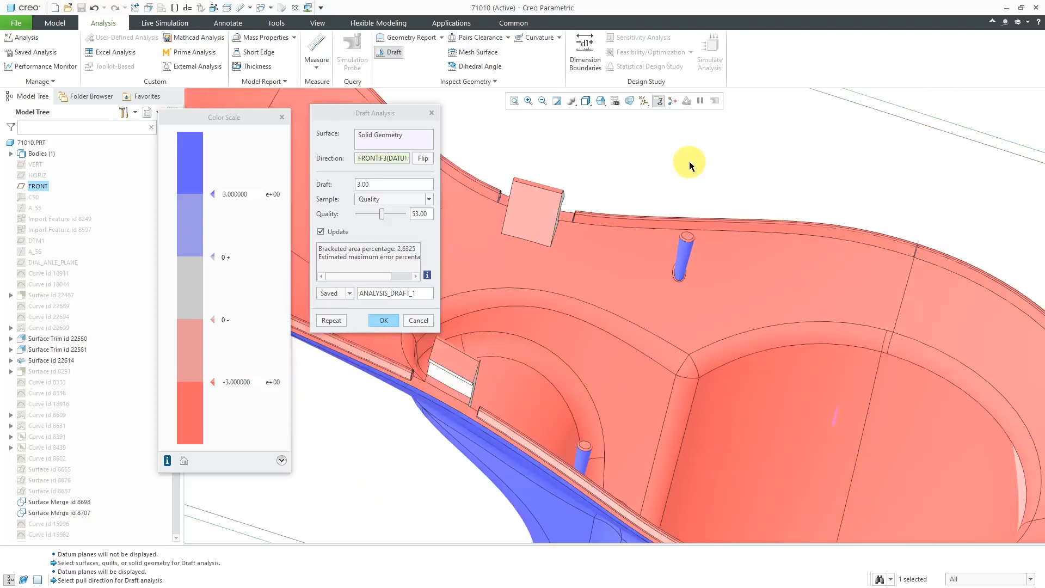
mouse_move(690, 165)
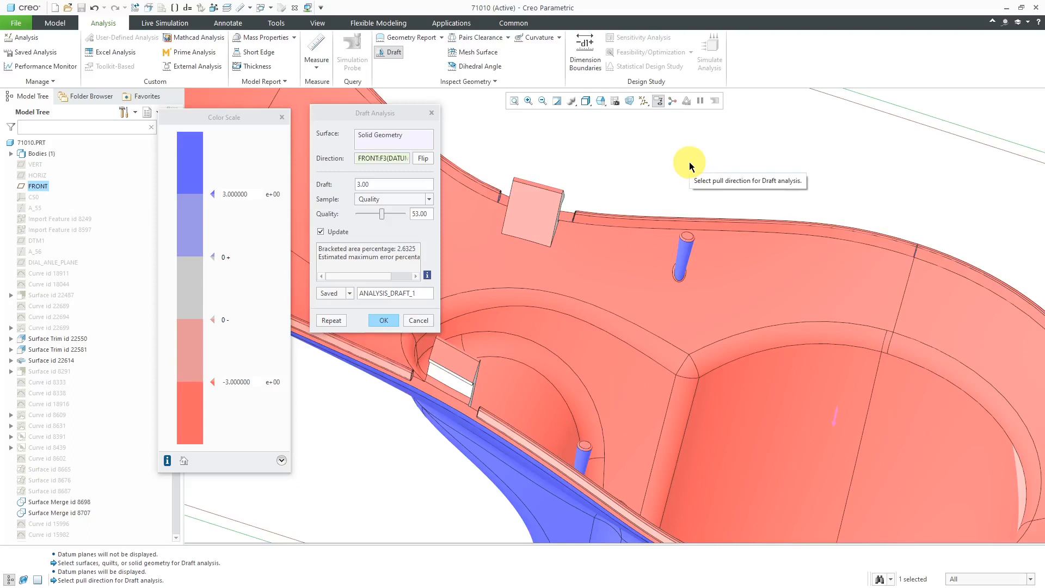
Step: Set the analysis type to Saved and confirm ANALYSIS_DRAFT_1 with OK
left_click(349, 293)
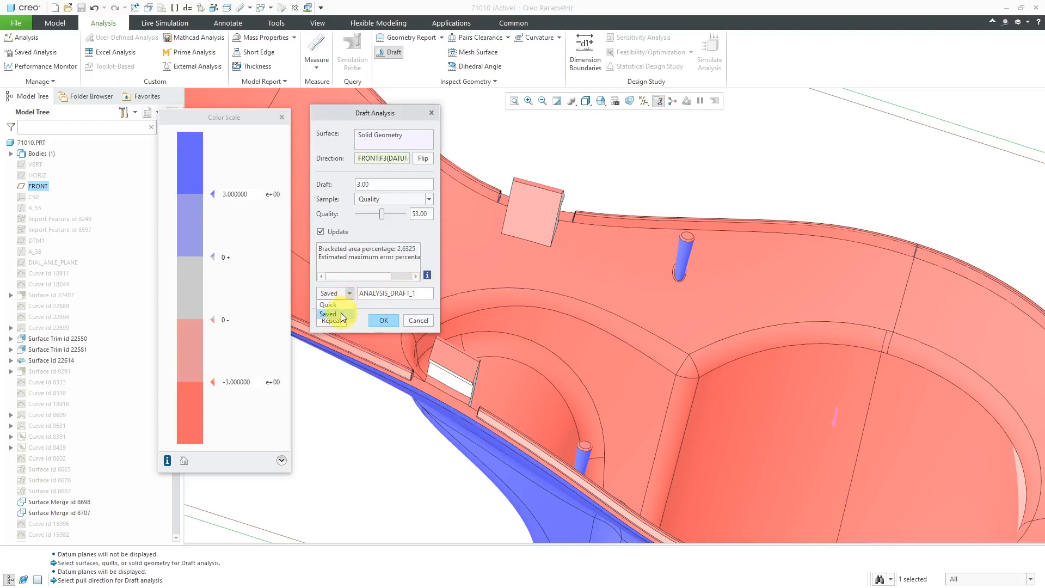
left_click(329, 314)
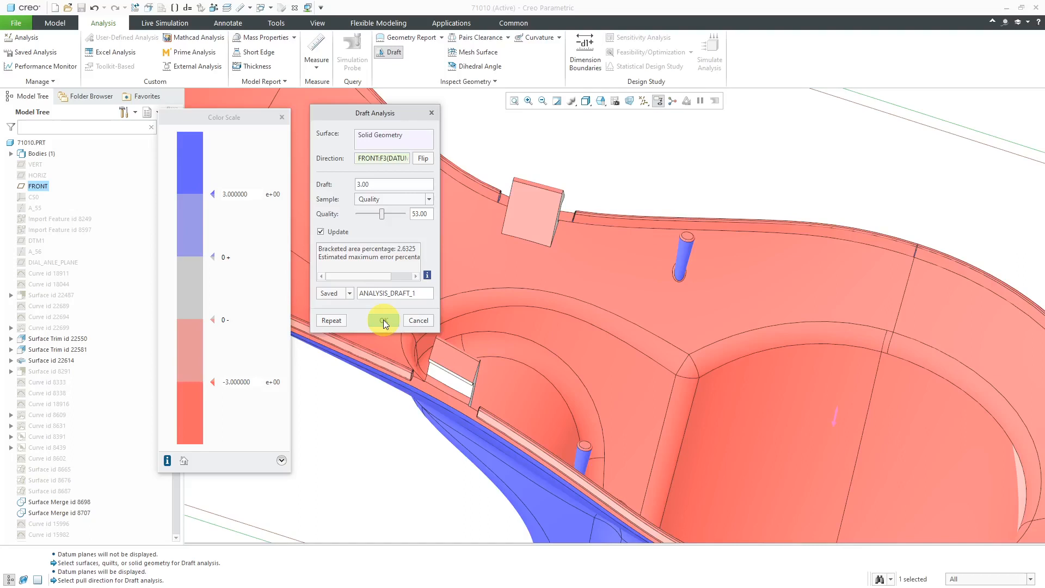
left_click(382, 320)
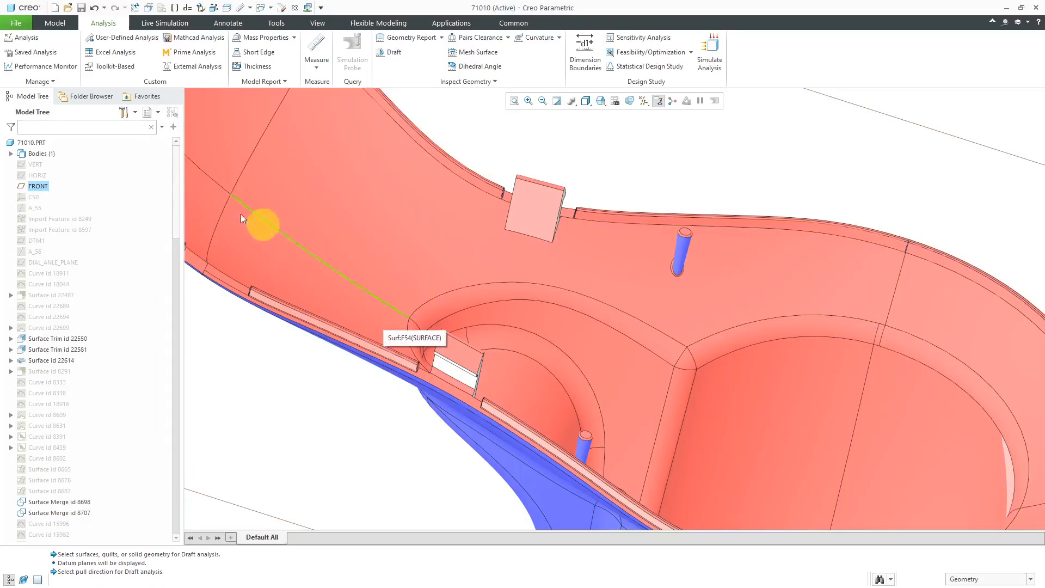
left_click(35, 52)
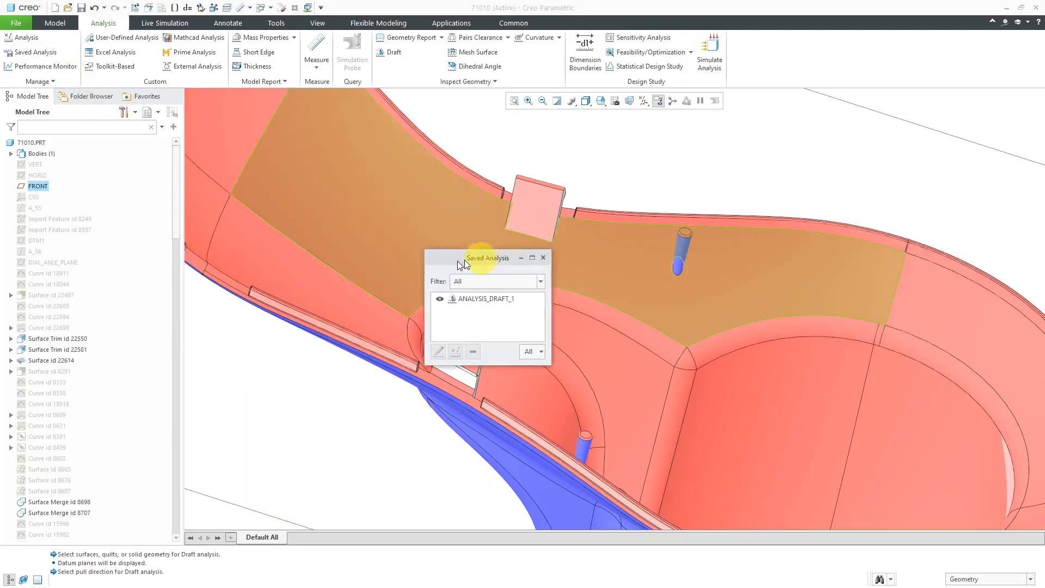
left_click_drag(487, 257, 314, 248)
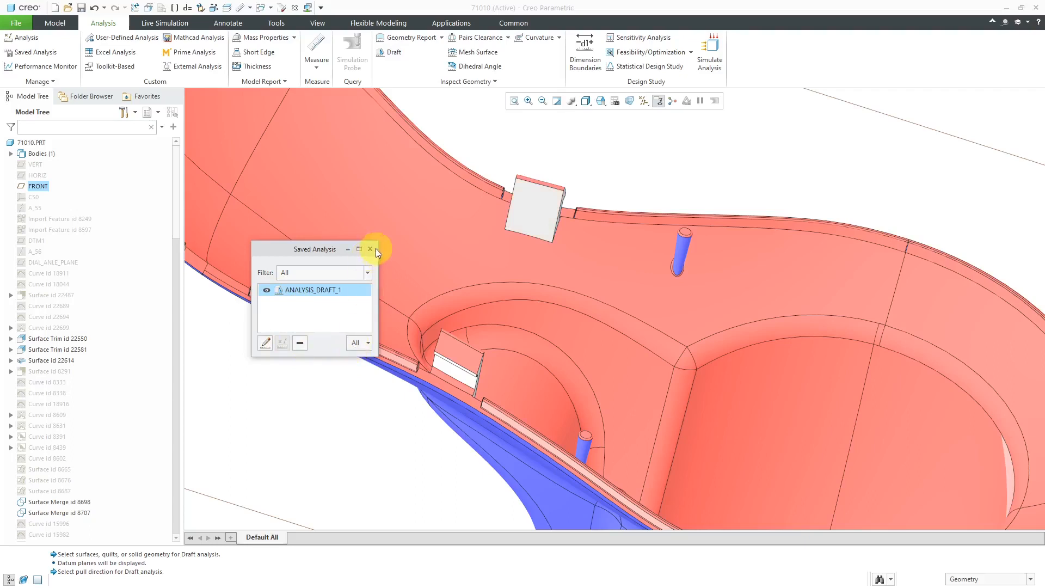
left_click(370, 248)
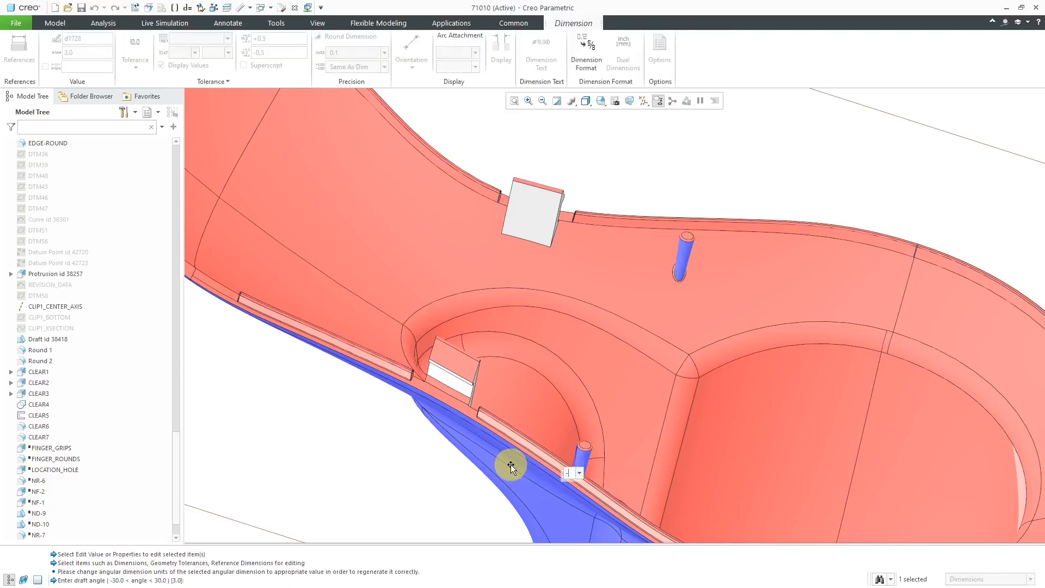
Step: Enter -1.5 for the draft angle and regenerate the part
type("-1.5")
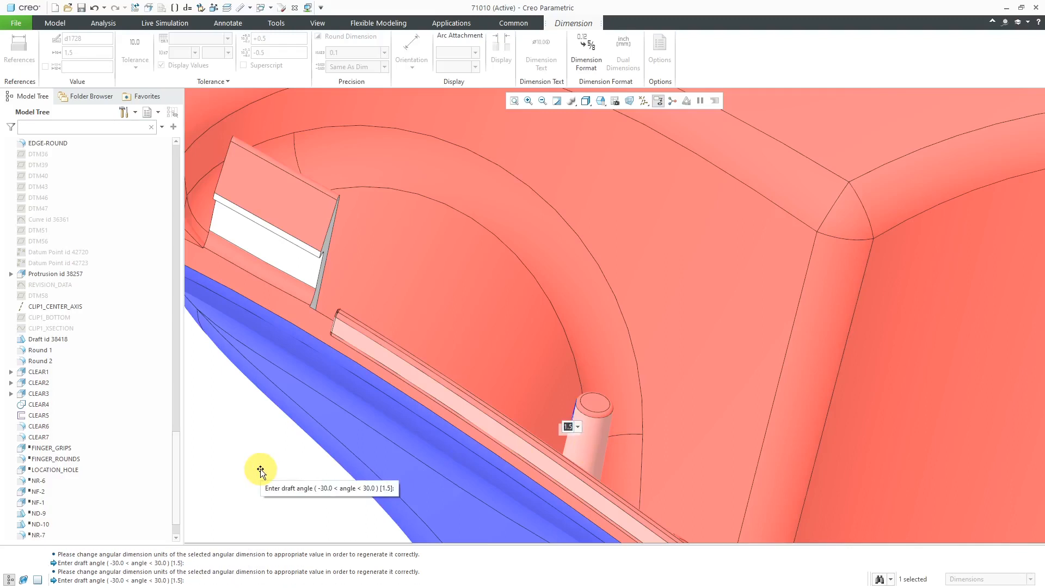
left_click(103, 23)
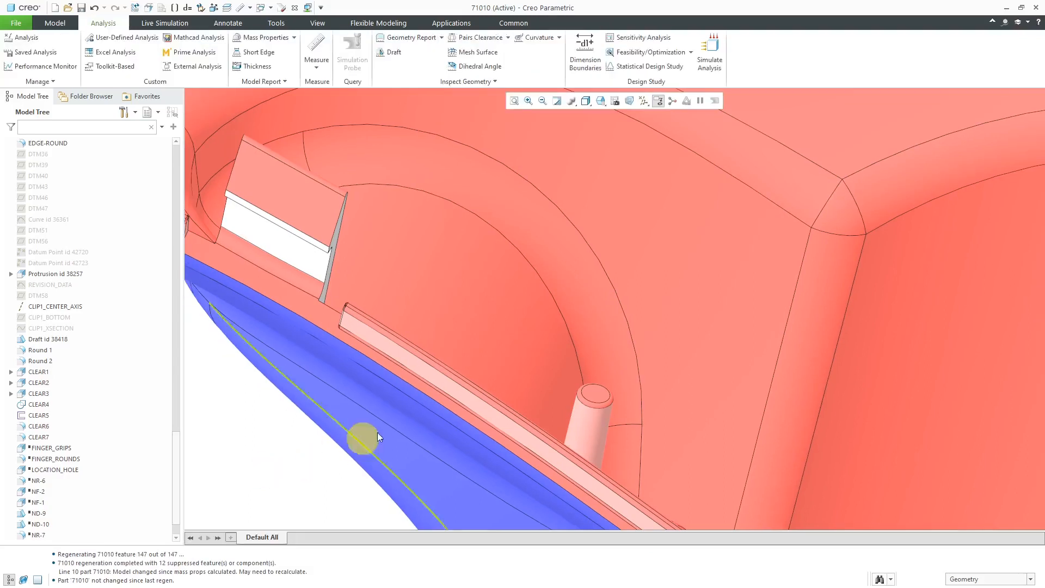
Step: From Saved Analysis, select ANALYSIS_DRAFT_1 and reopen it for editing
left_click_drag(364, 437, 406, 409)
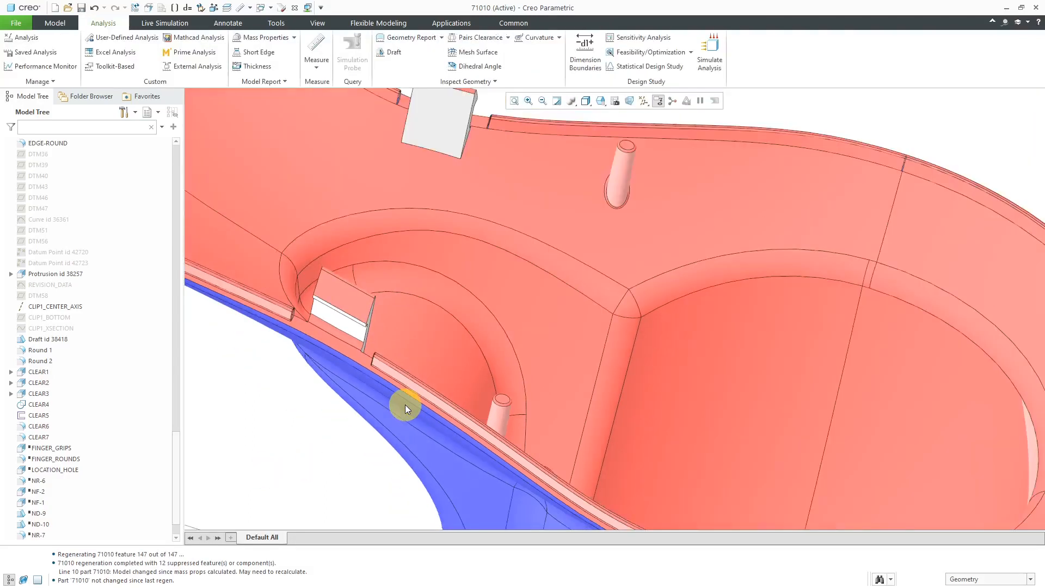
left_click(36, 52)
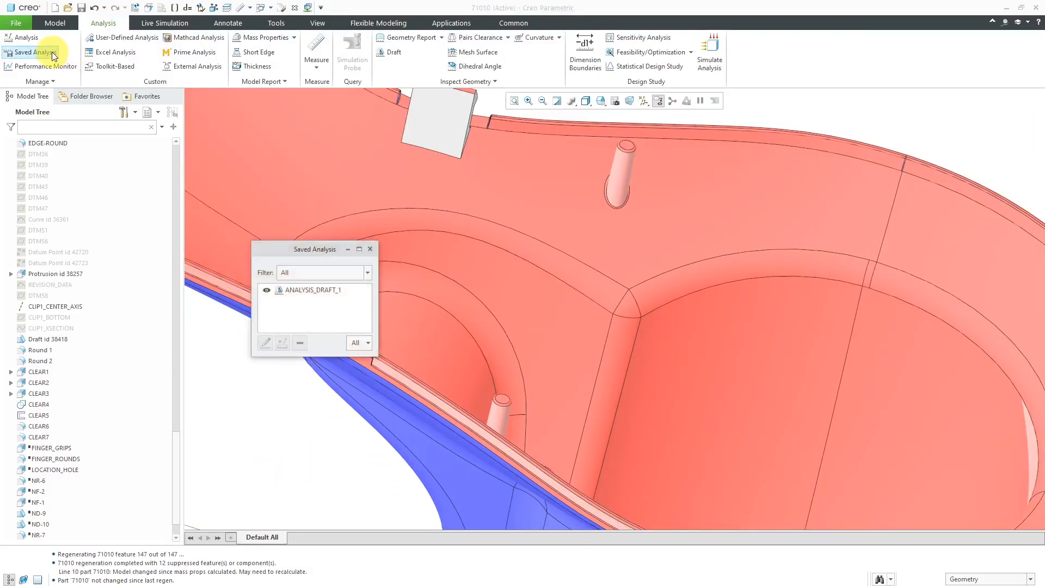
left_click(313, 290)
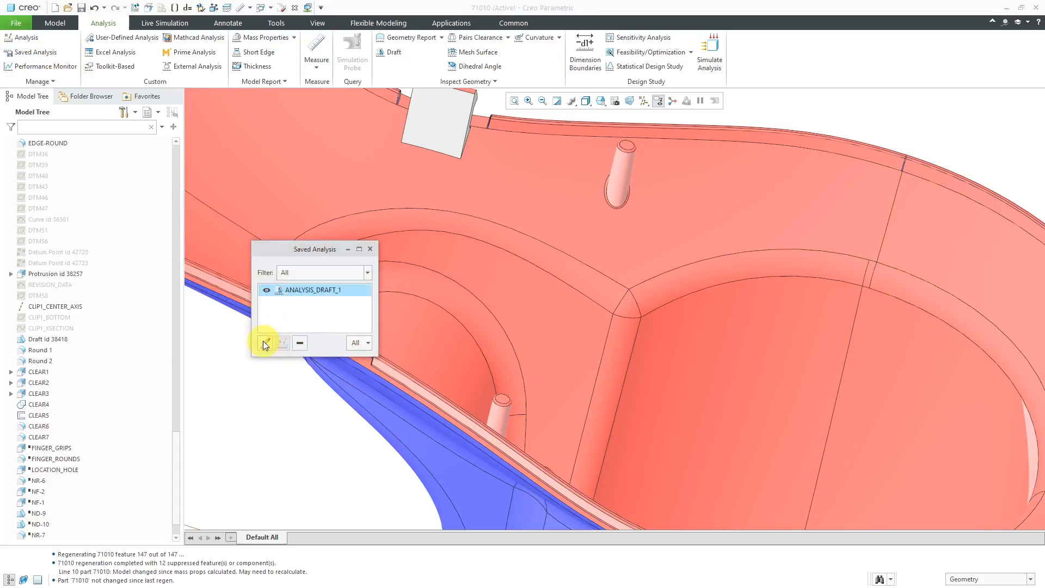
left_click(264, 342)
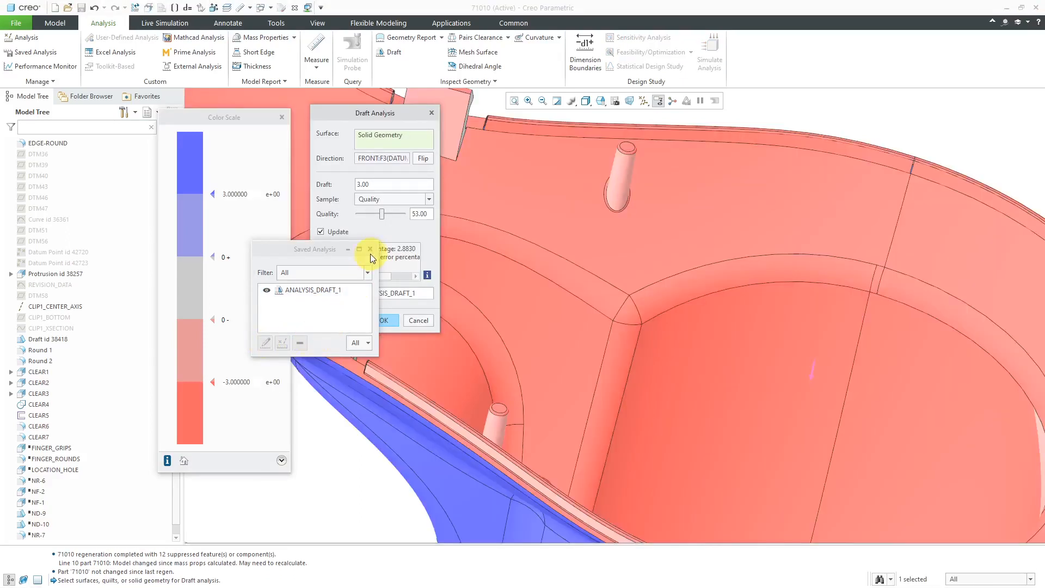
Step: Expand the Color Scale settings and show the 3 to -3 scale as a continuous gradient
left_click(370, 248)
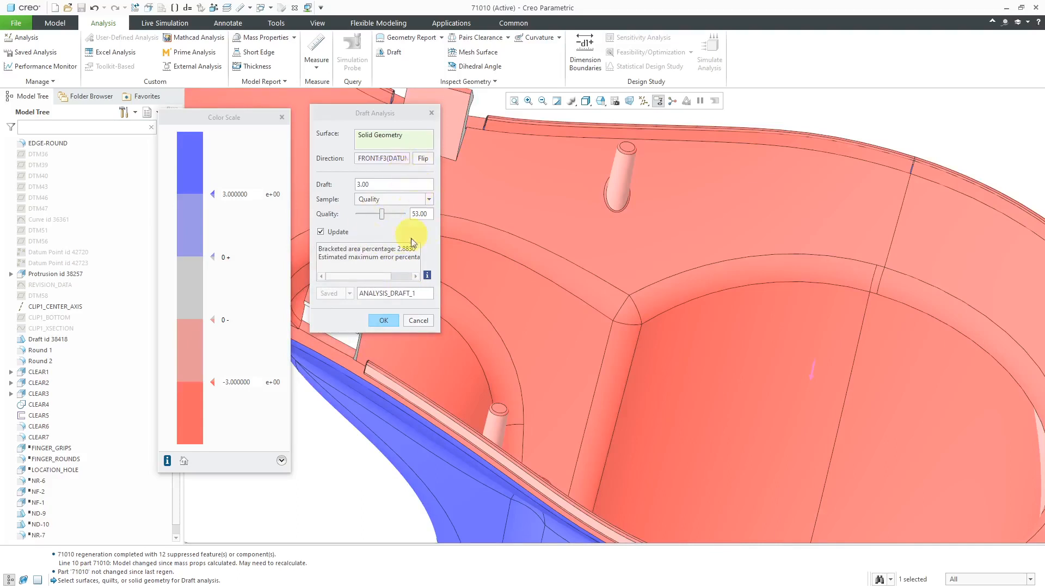
mouse_move(239, 456)
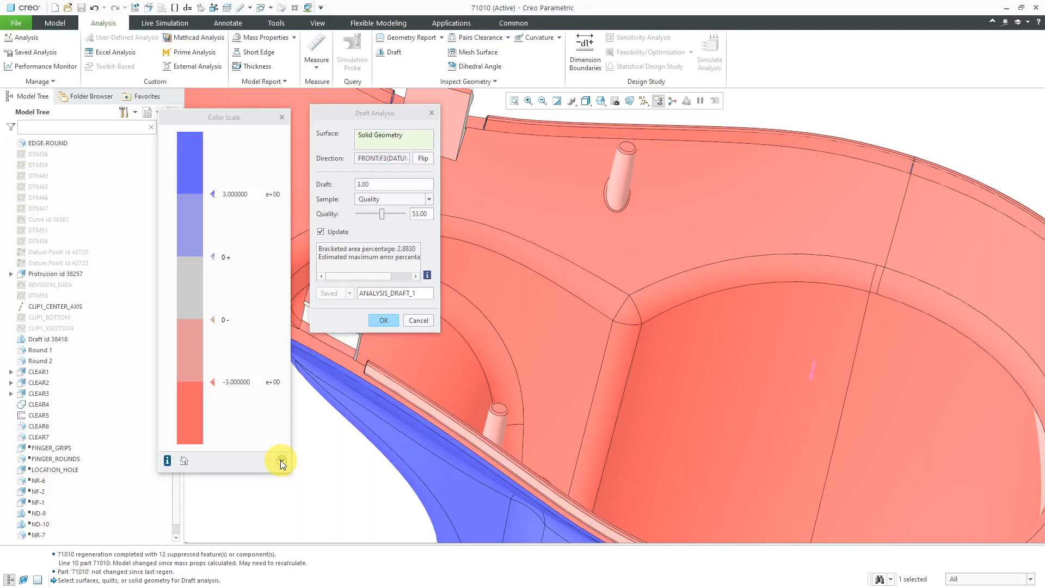
left_click(279, 463)
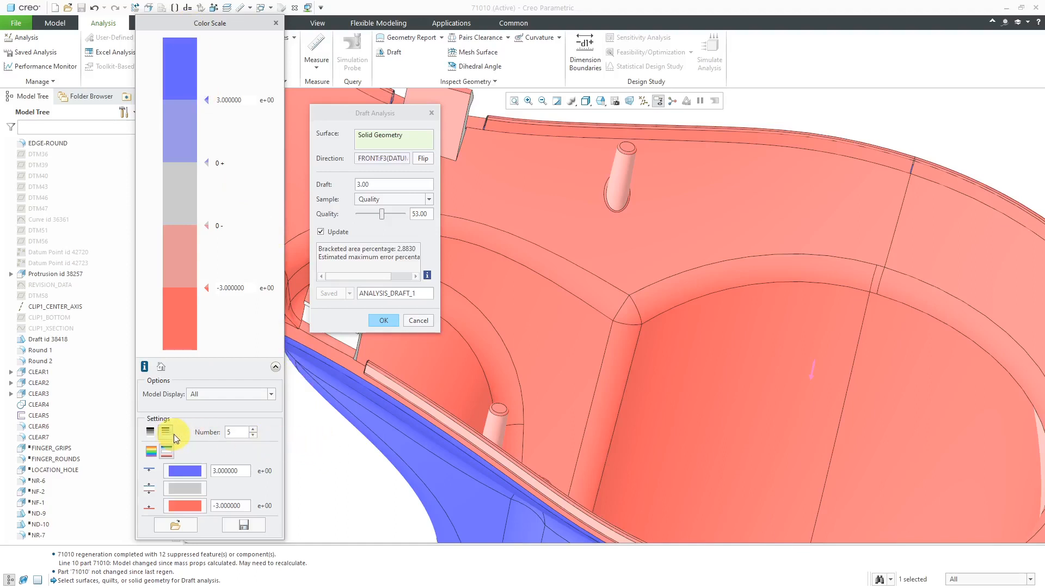
mouse_move(165, 431)
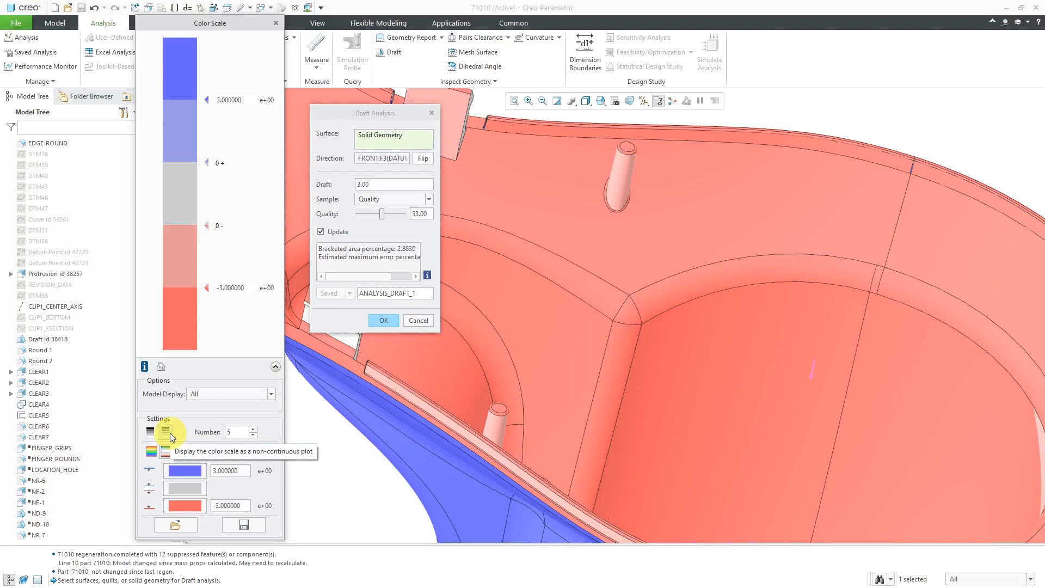
mouse_move(149, 433)
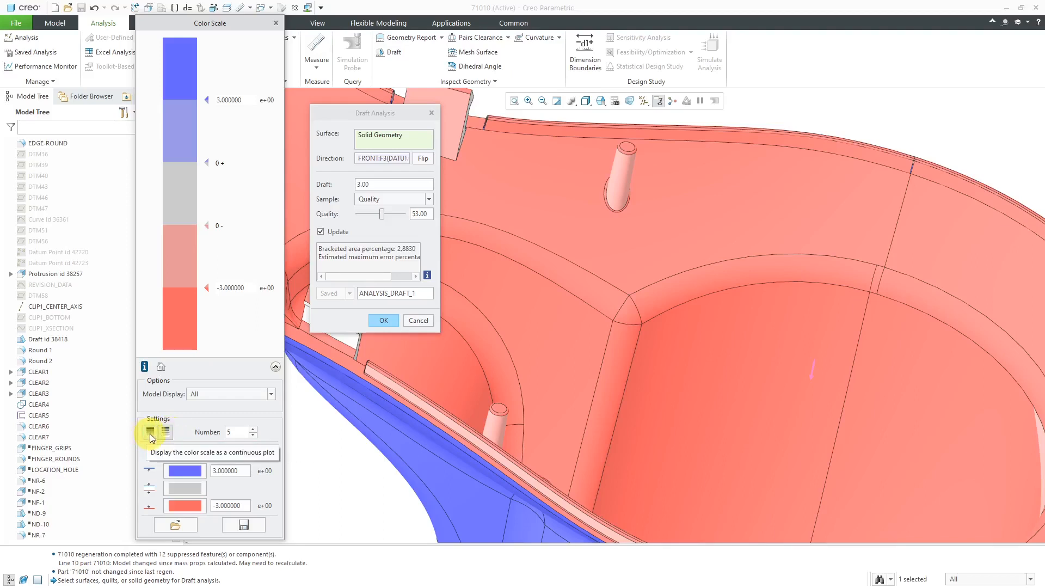
left_click(150, 431)
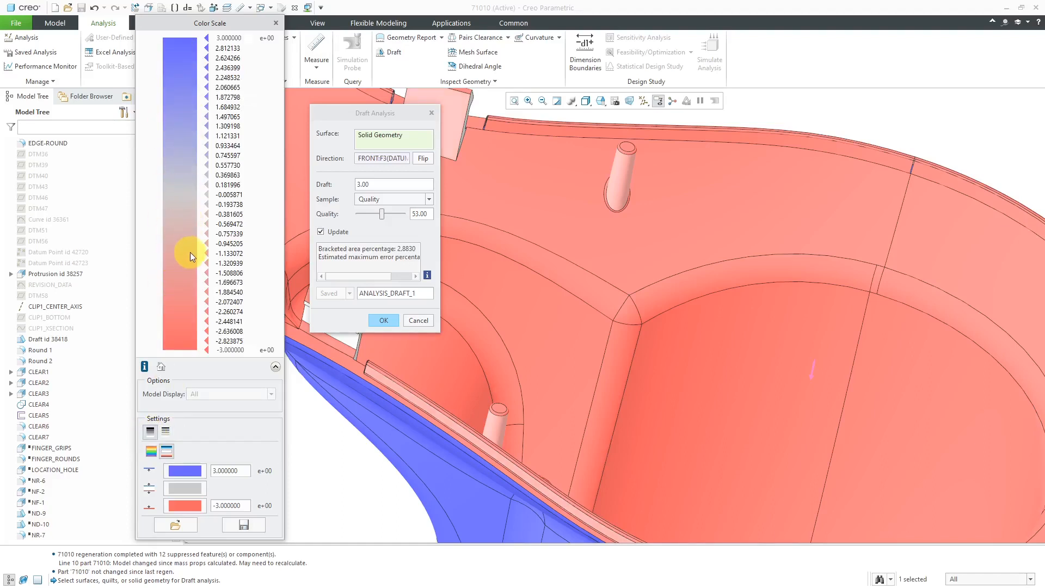
mouse_move(192, 204)
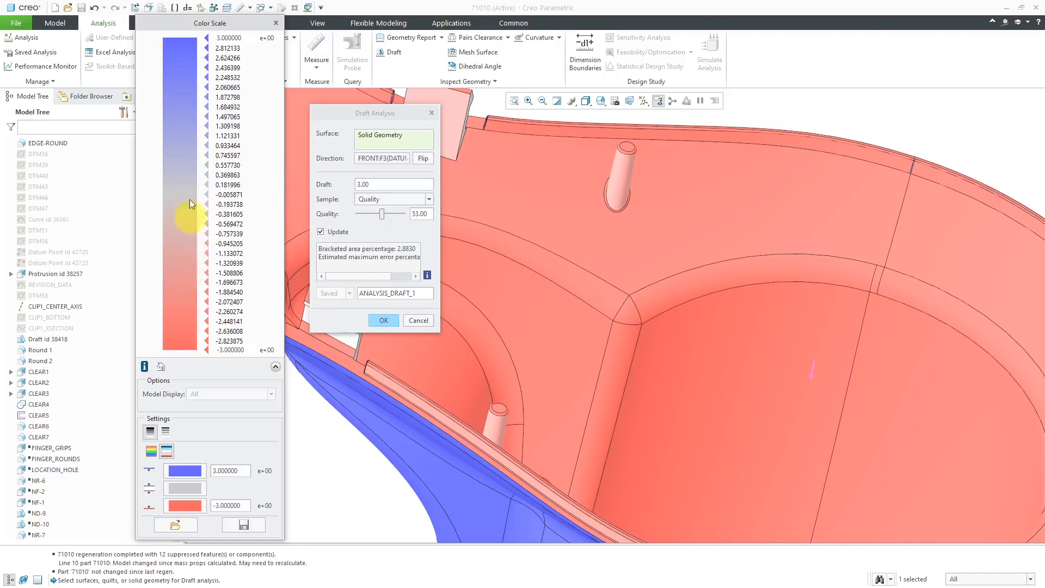
mouse_move(198, 275)
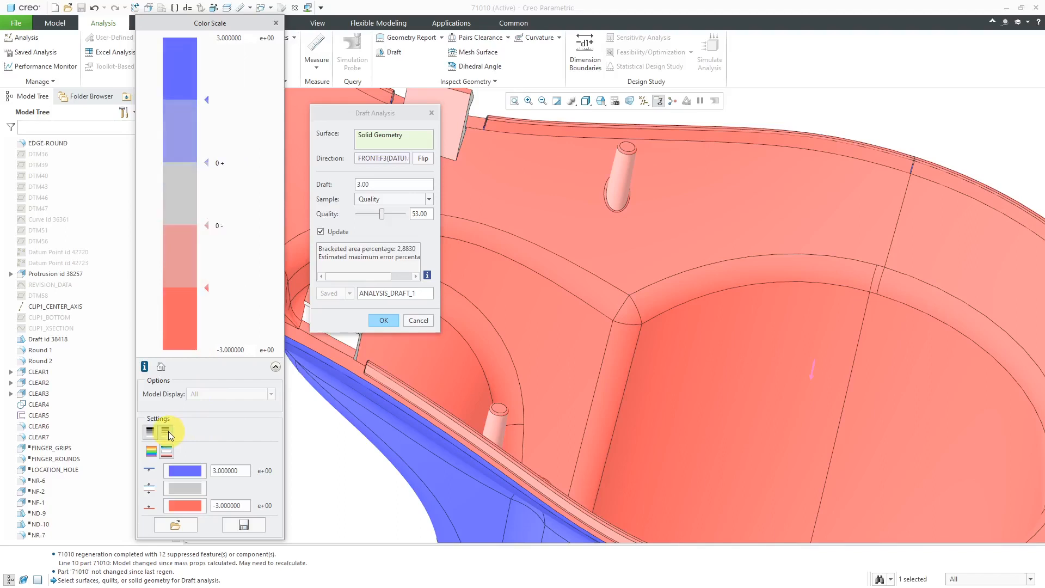
Step: Switch the draft colour scale to a five-band multicolour spectrum
left_click(165, 431)
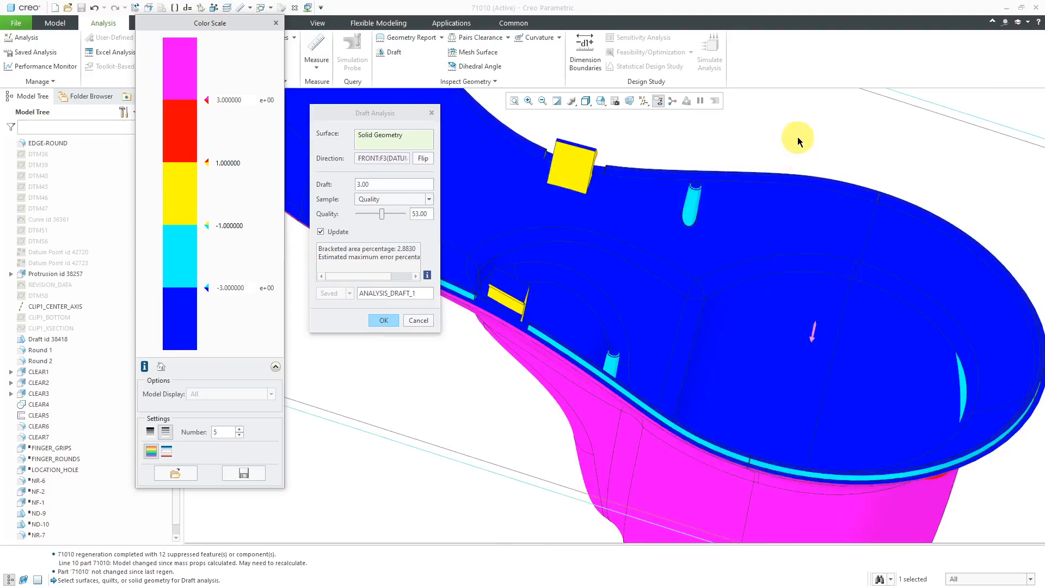
mouse_move(798, 141)
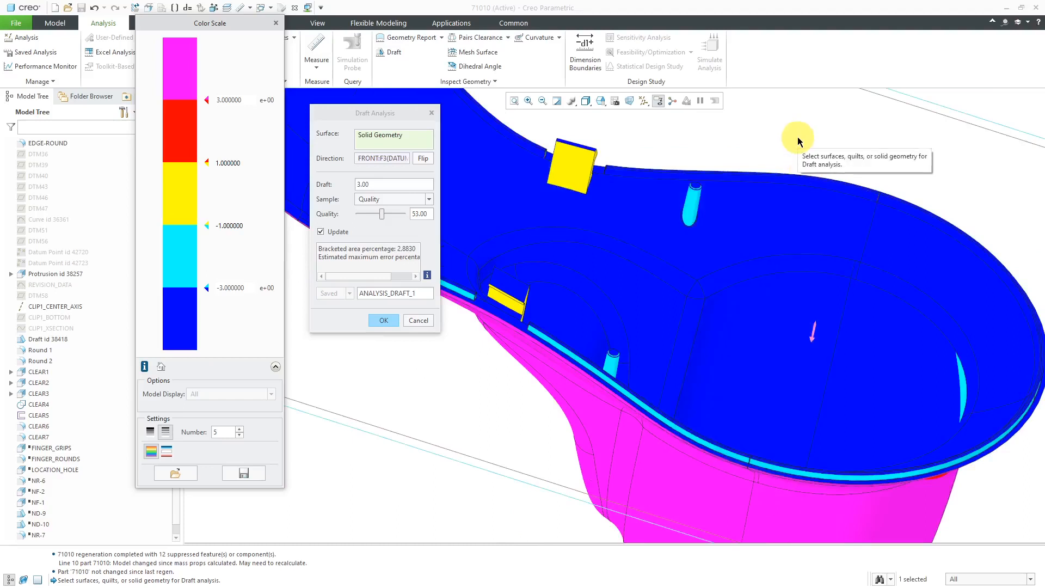
mouse_move(606, 172)
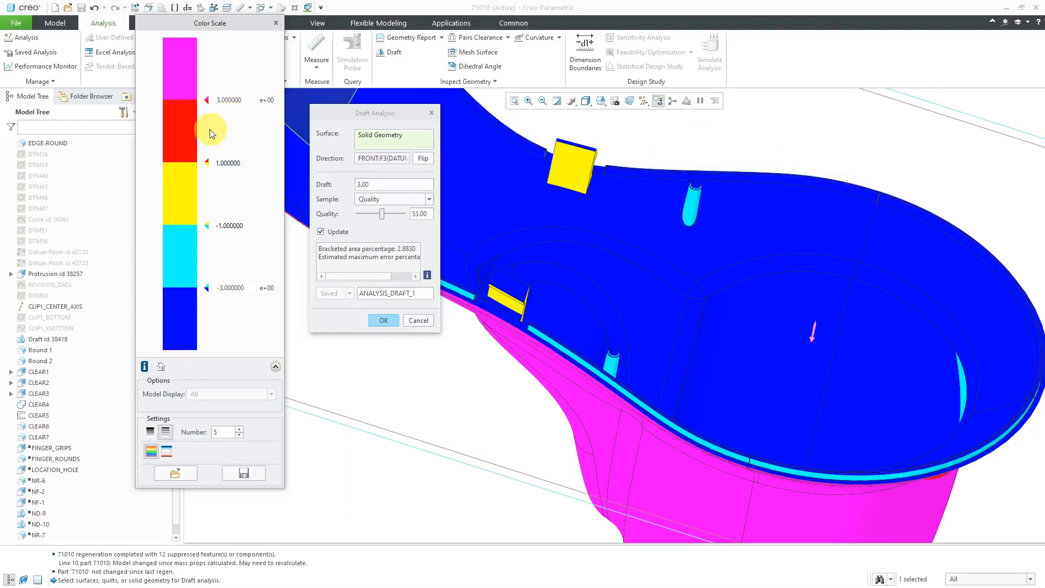
mouse_move(206, 268)
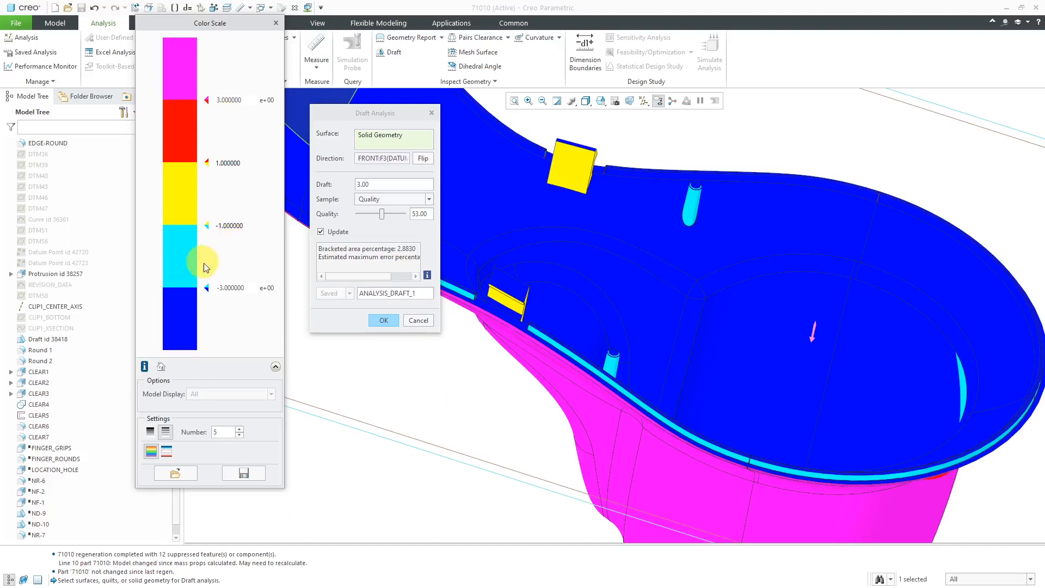
mouse_move(355, 382)
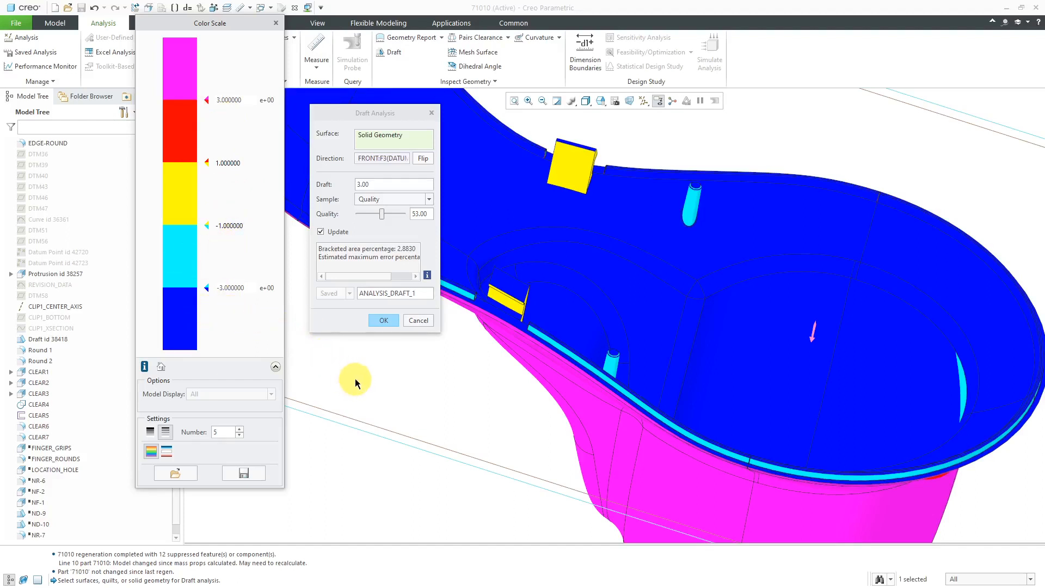
mouse_move(345, 395)
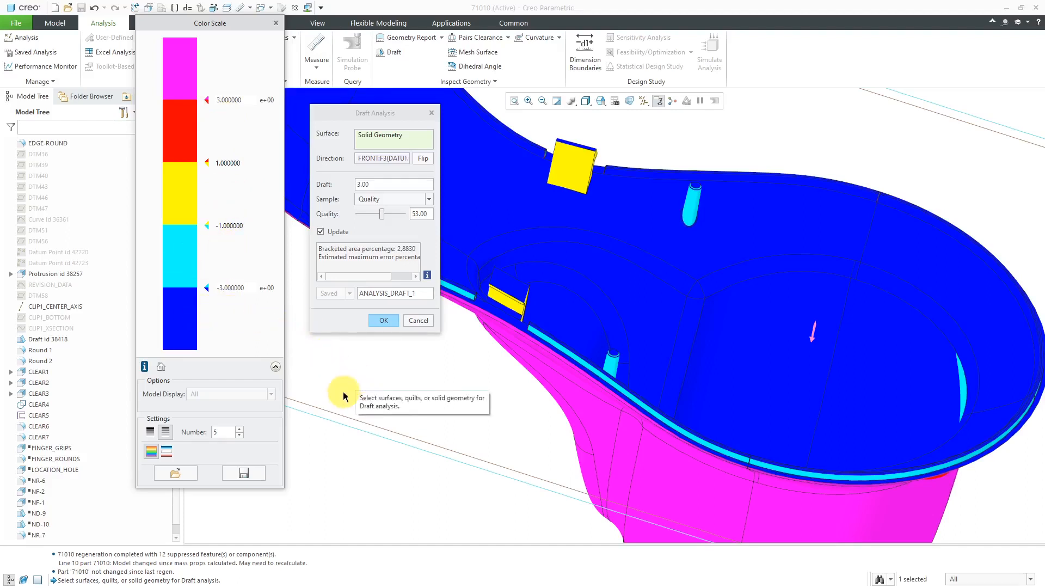
mouse_move(345, 391)
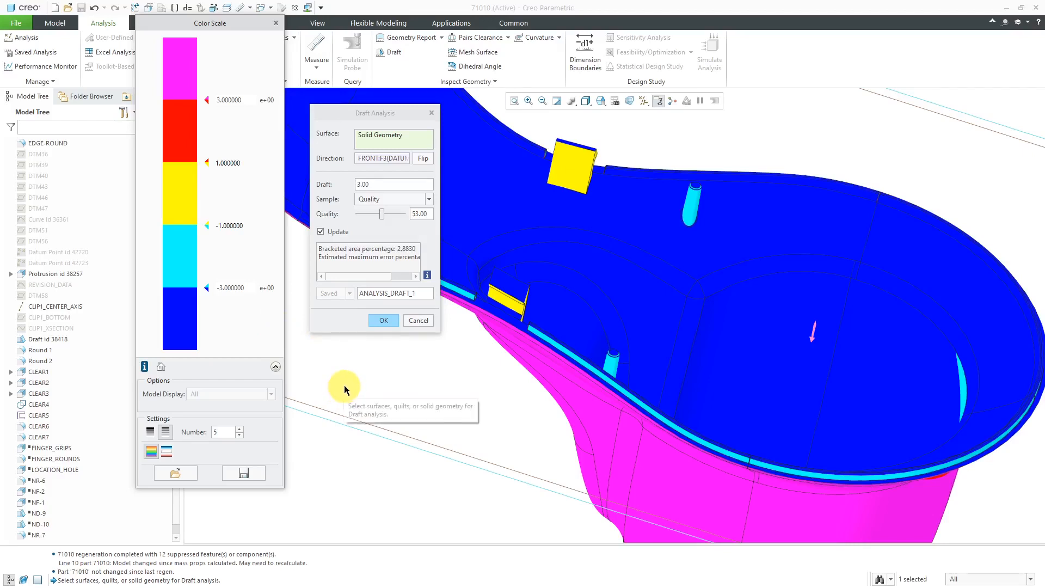
mouse_move(174, 472)
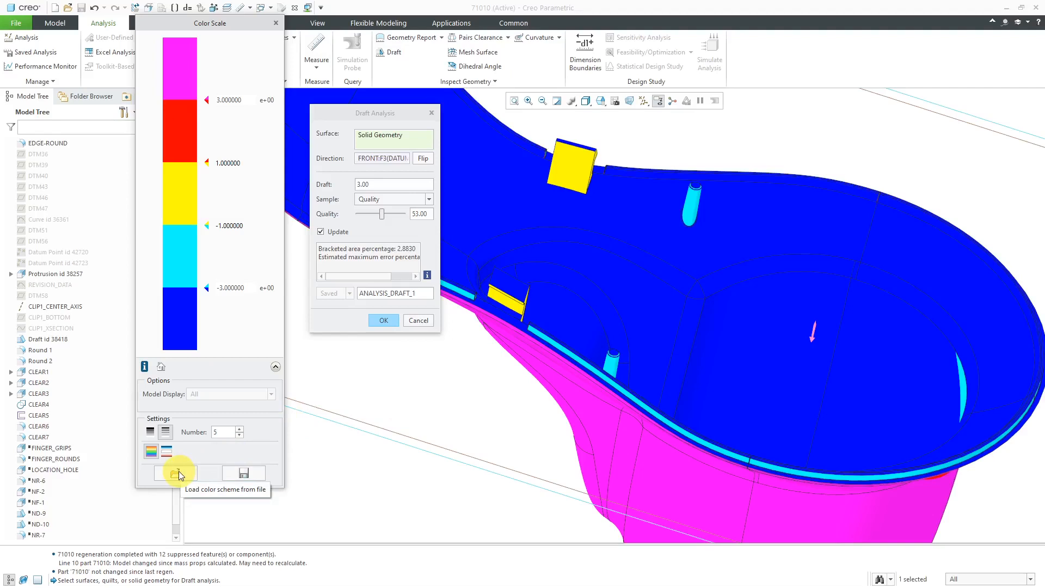
mouse_move(221, 473)
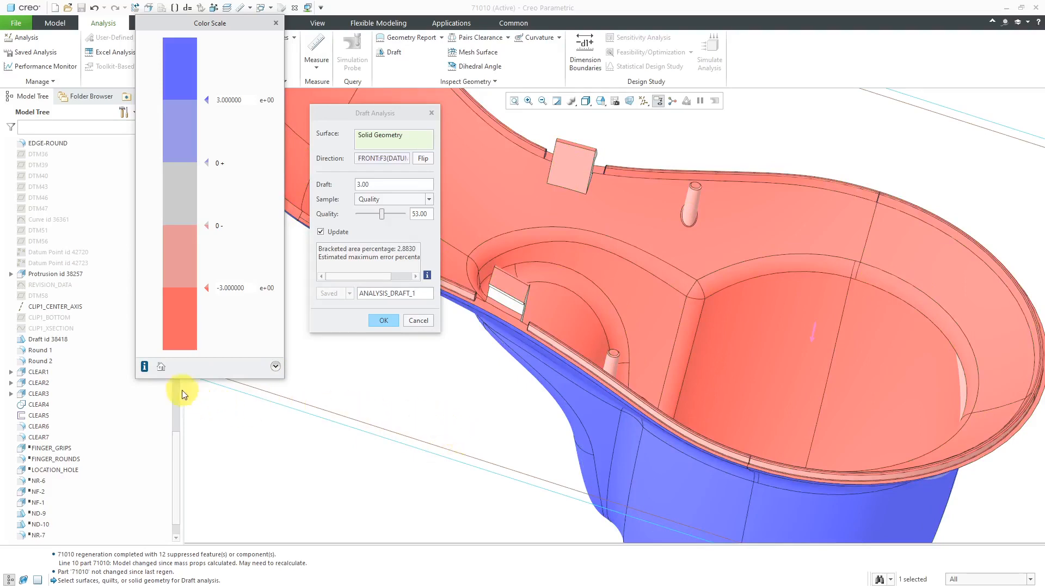
mouse_move(144, 371)
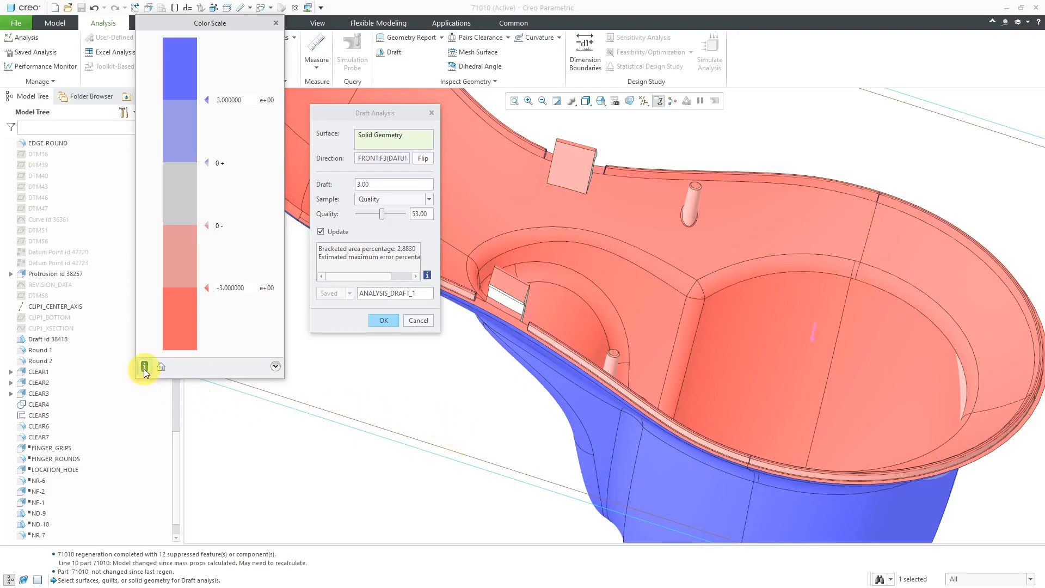
mouse_move(301, 378)
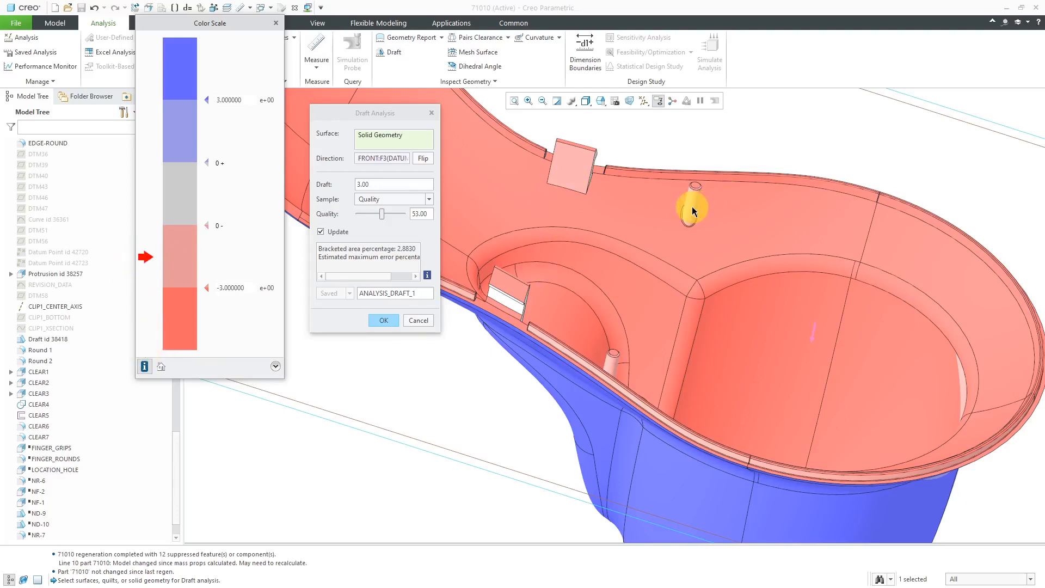
mouse_move(694, 212)
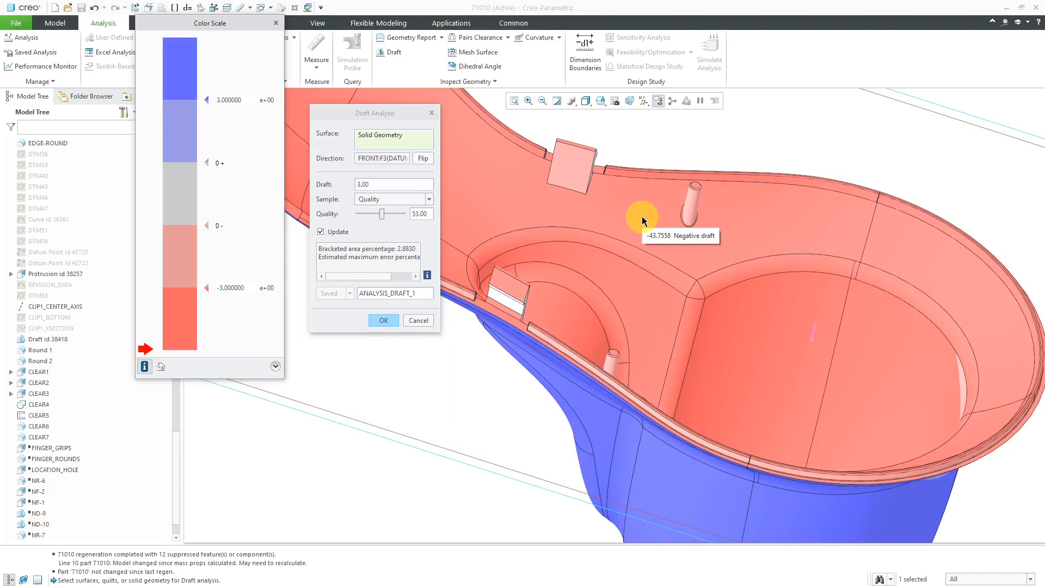
mouse_move(520, 308)
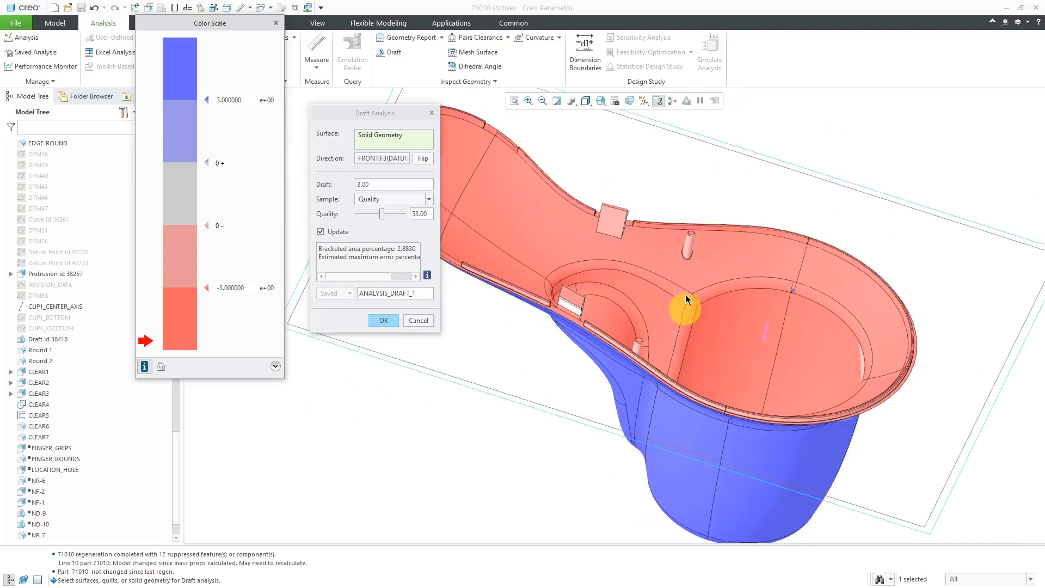
Step: Orbit the shower head to view draft values on its outer surfaces
left_click_drag(687, 307, 675, 370)
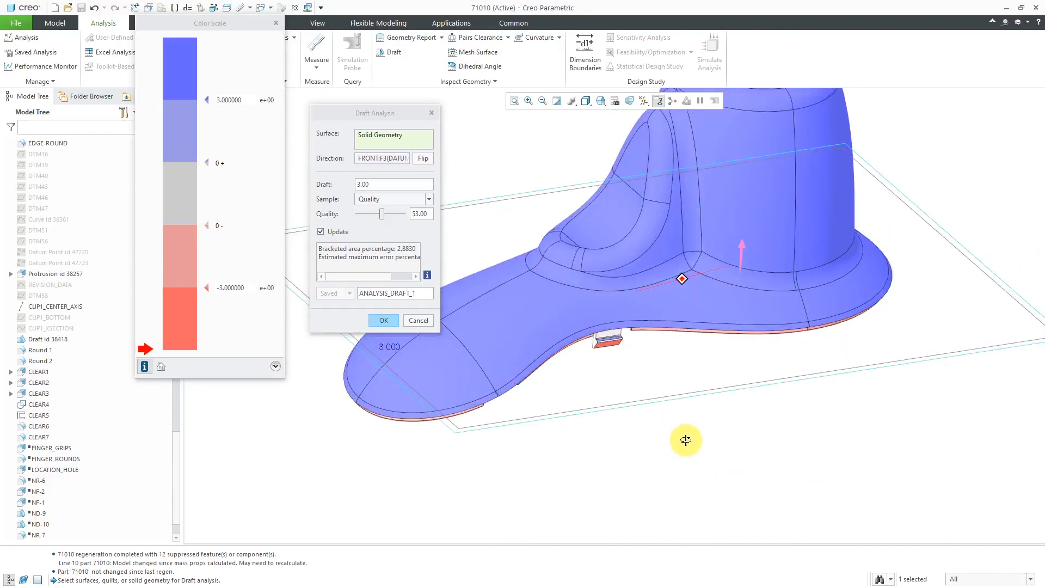
mouse_move(719, 314)
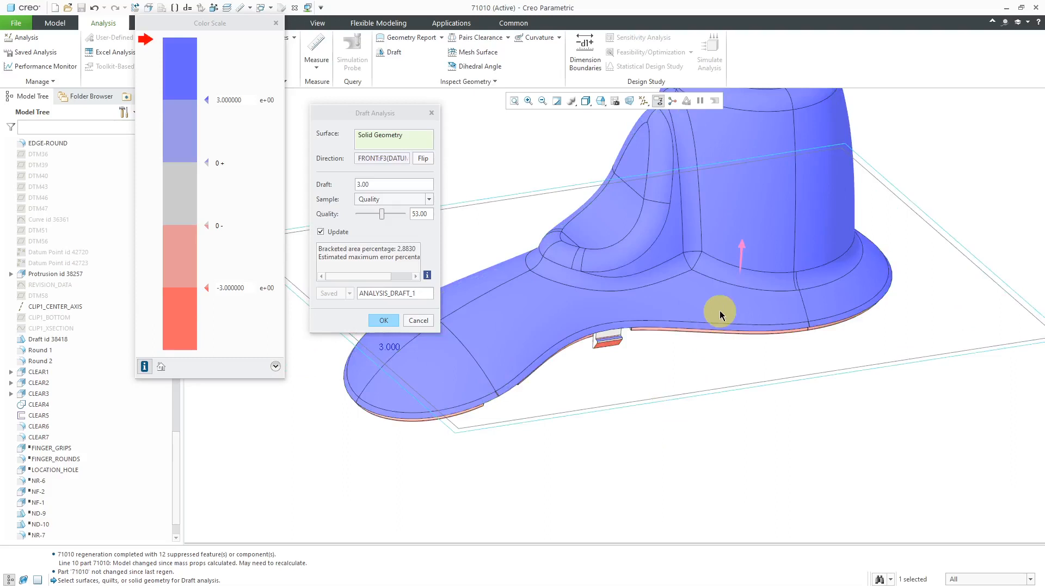
mouse_move(720, 313)
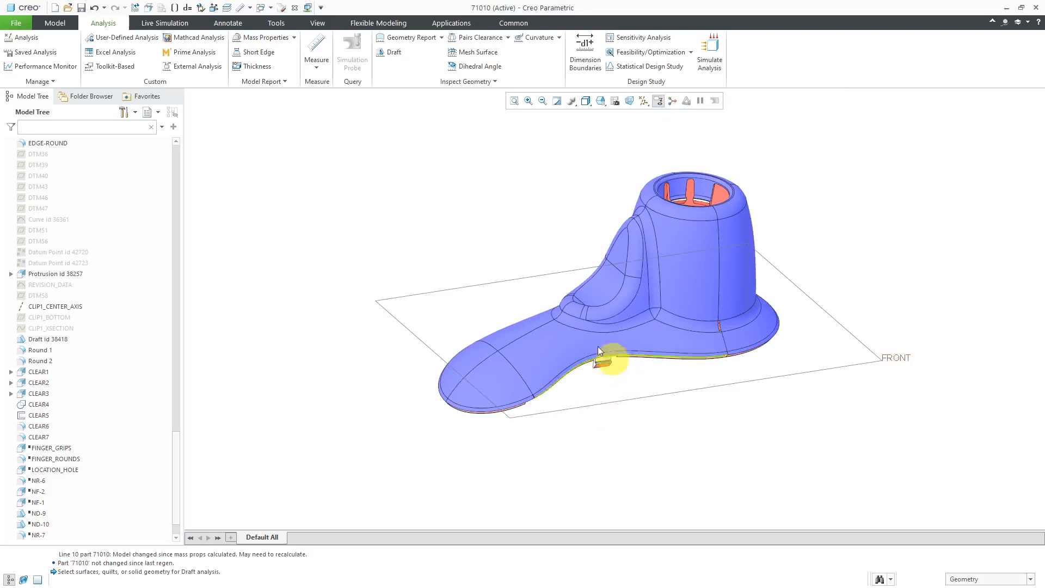
Step: Hide ANALYSIS_DRAFT_1 from the Saved Analysis list so the part shows plain shading
left_click(35, 52)
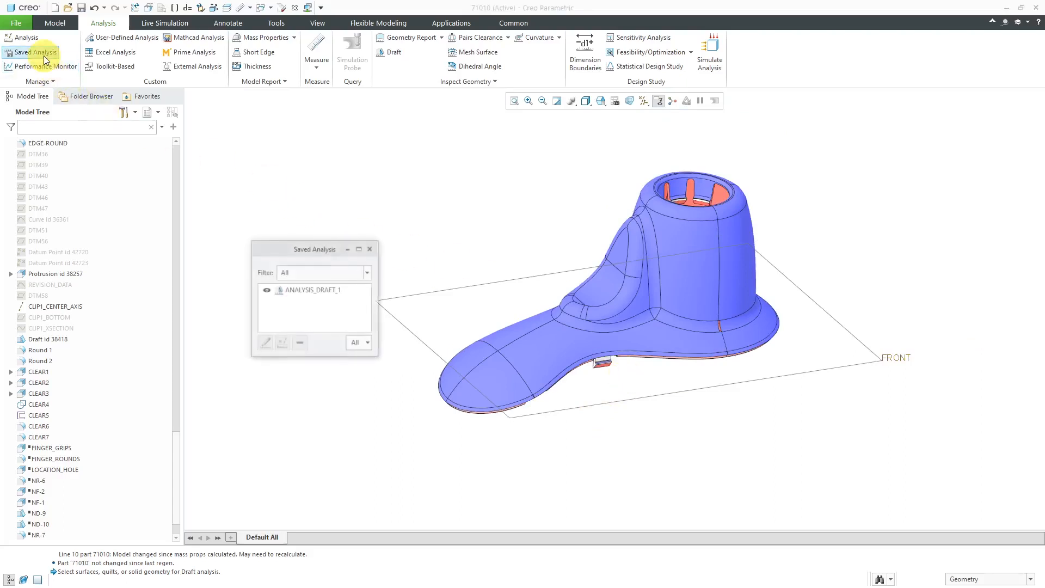
left_click(266, 291)
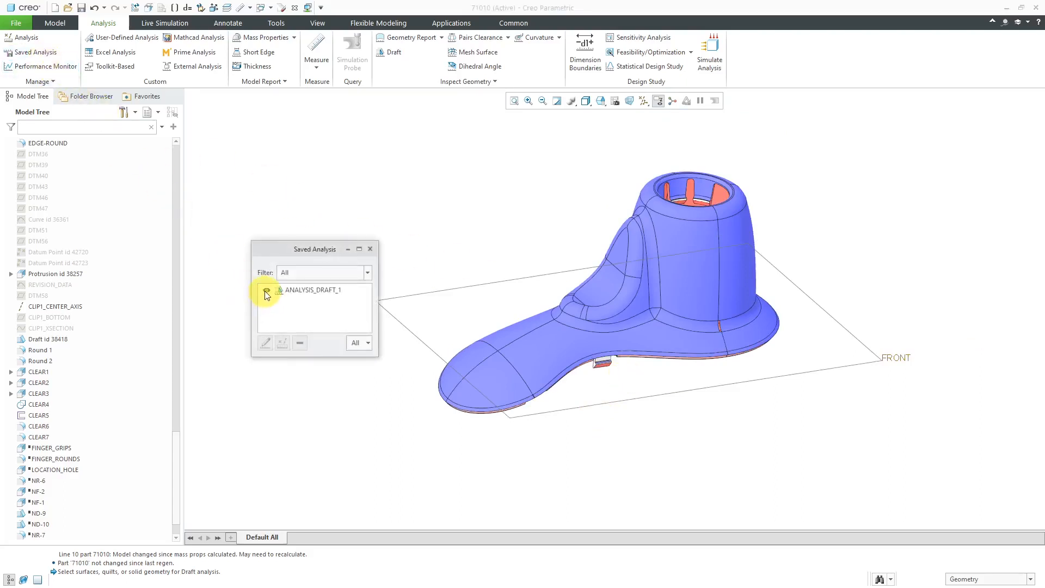
left_click(265, 293)
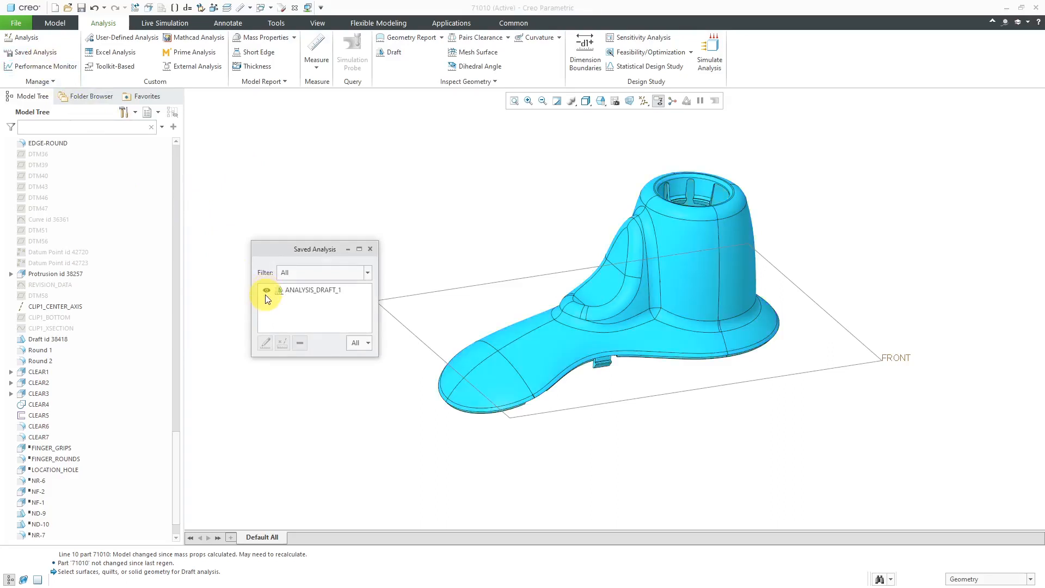
left_click(312, 289)
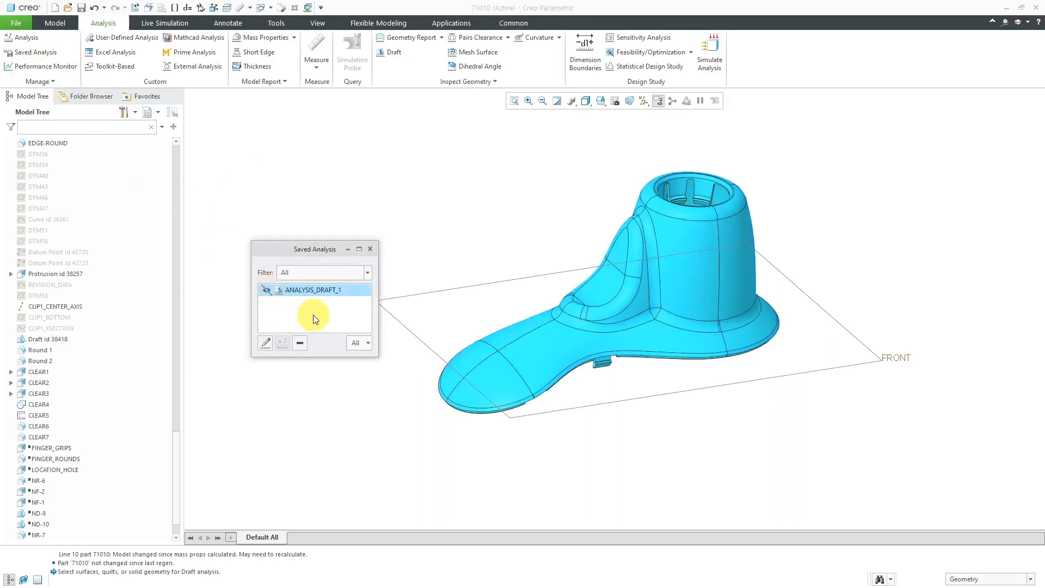
left_click(370, 249)
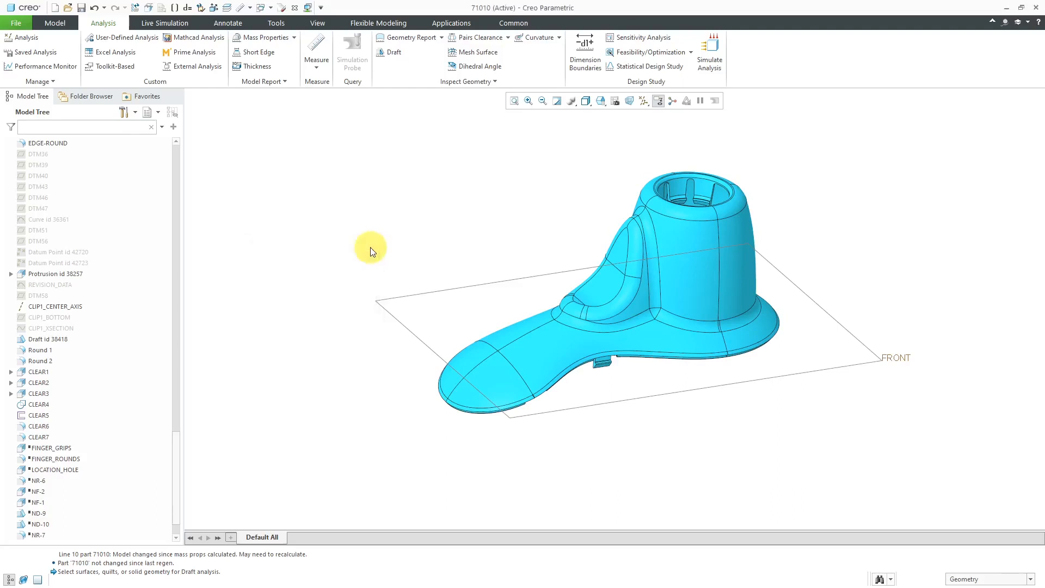